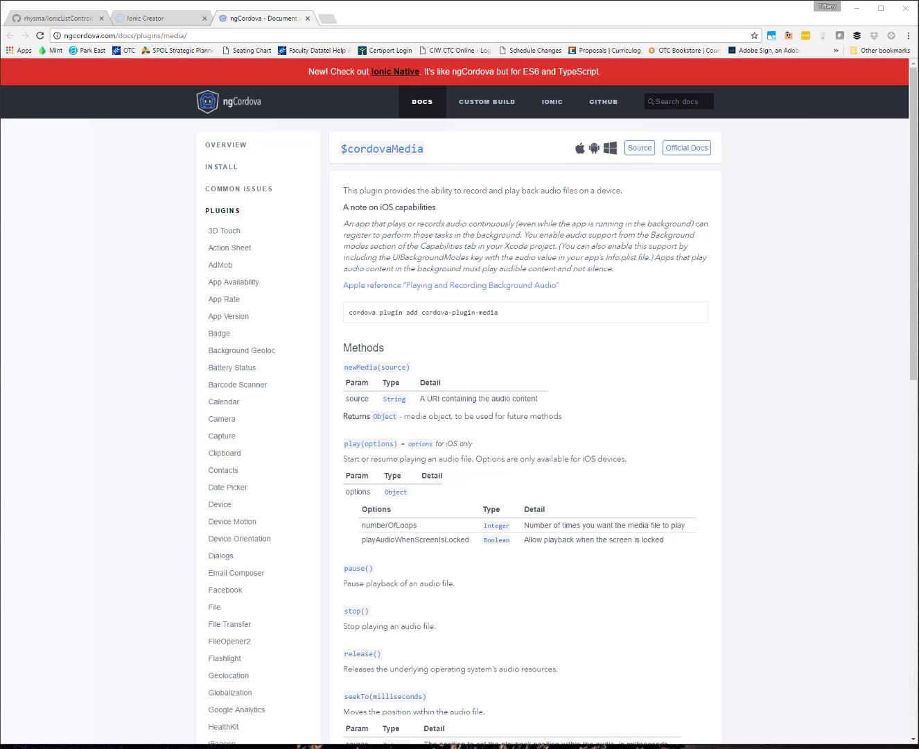
pyautogui.moveTo(160, 113)
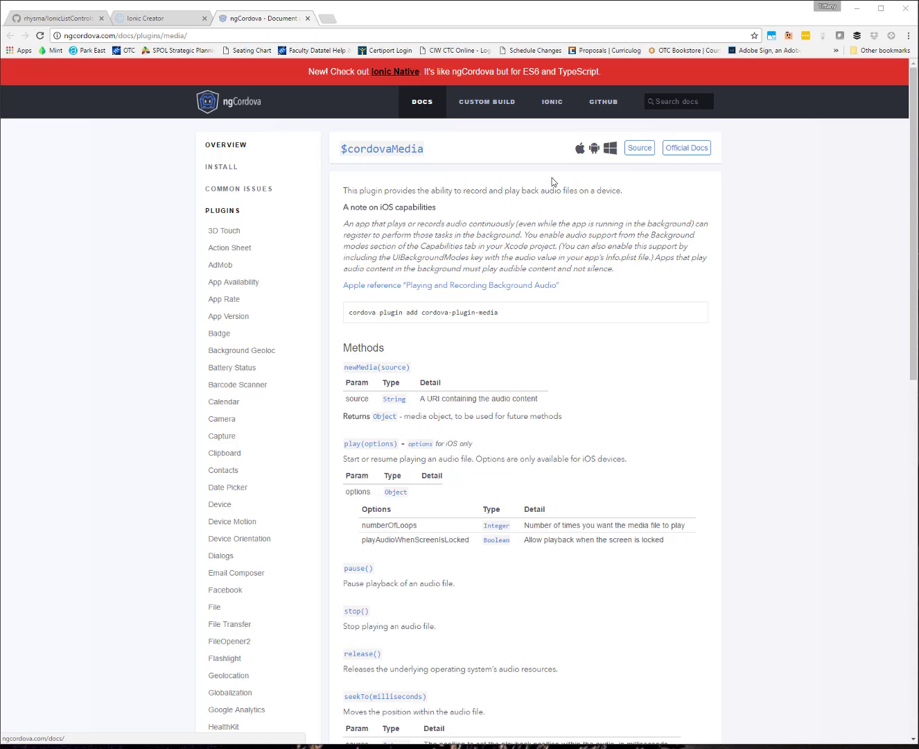
pyautogui.moveTo(790, 313)
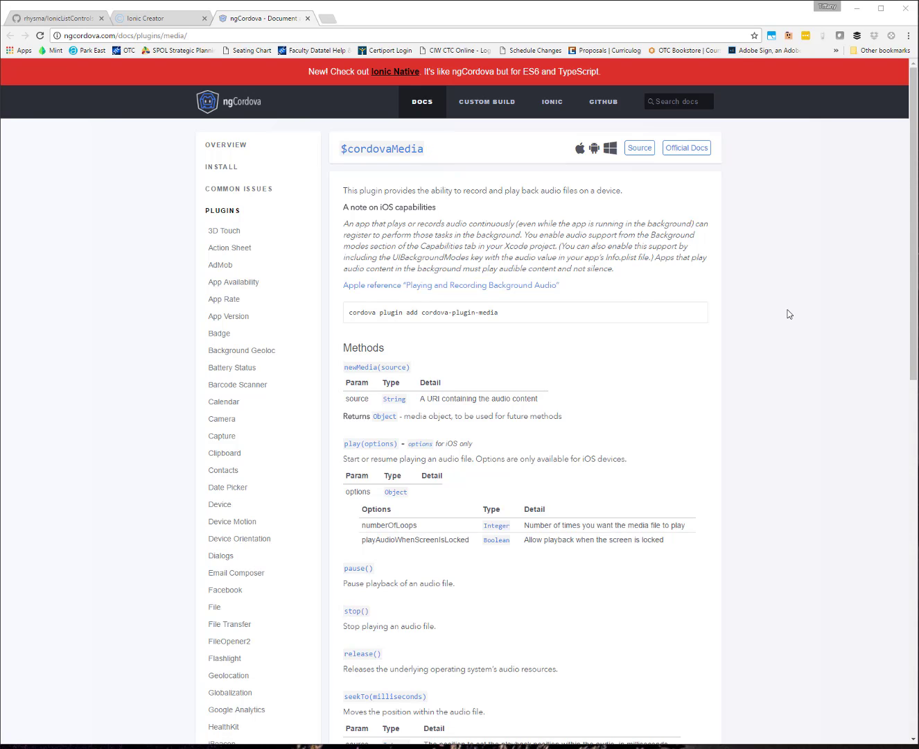
pyautogui.moveTo(794, 311)
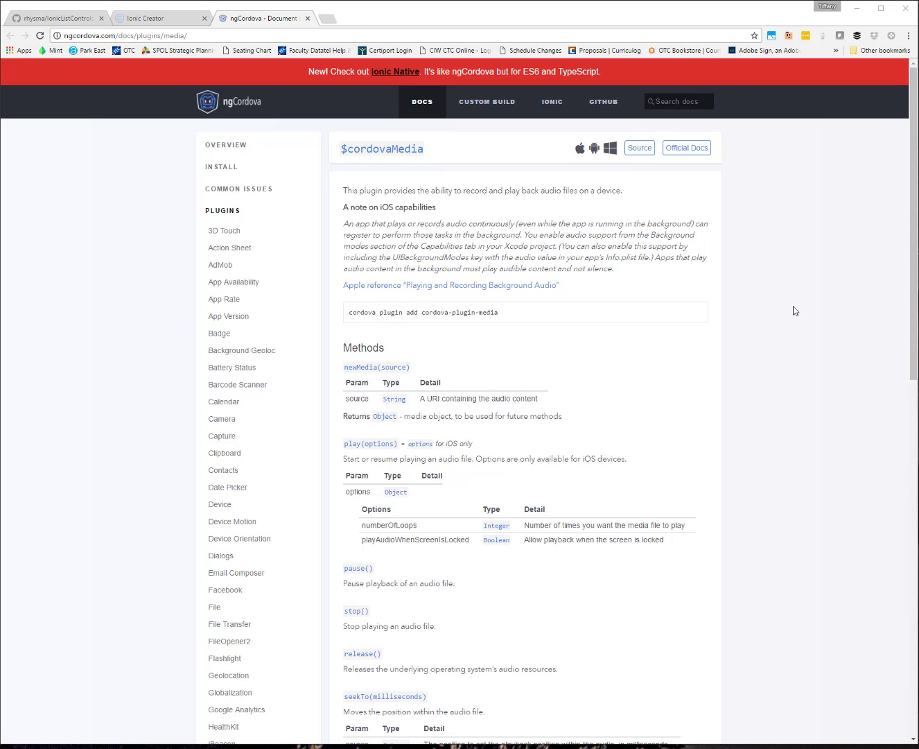
pyautogui.moveTo(788, 373)
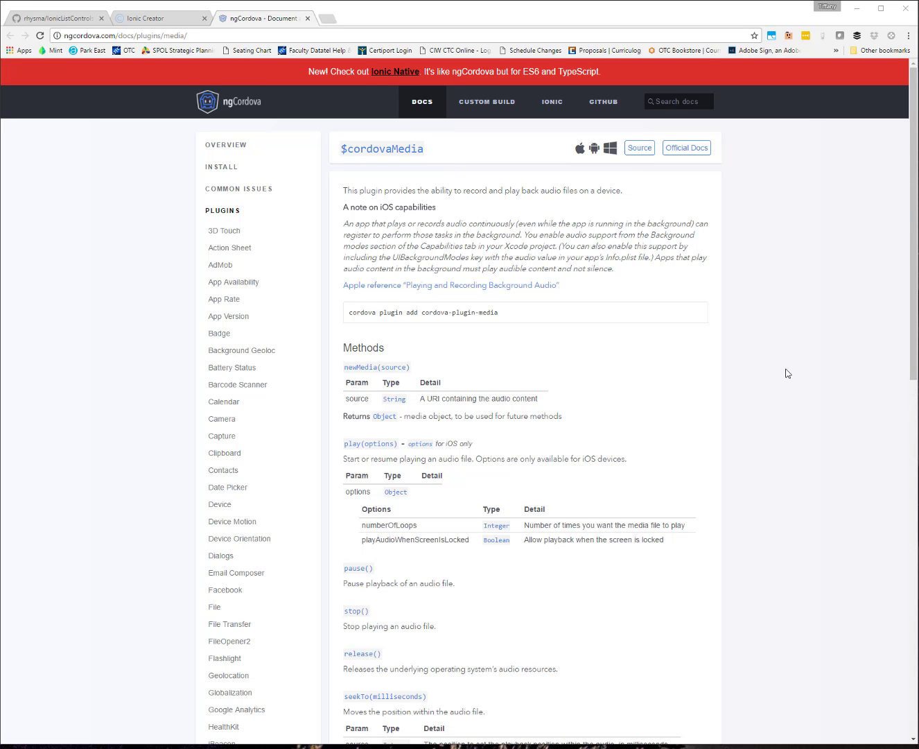
# - Scroll through the ngCordova Native Audio plugin documentation page
pyautogui.scroll(-3)
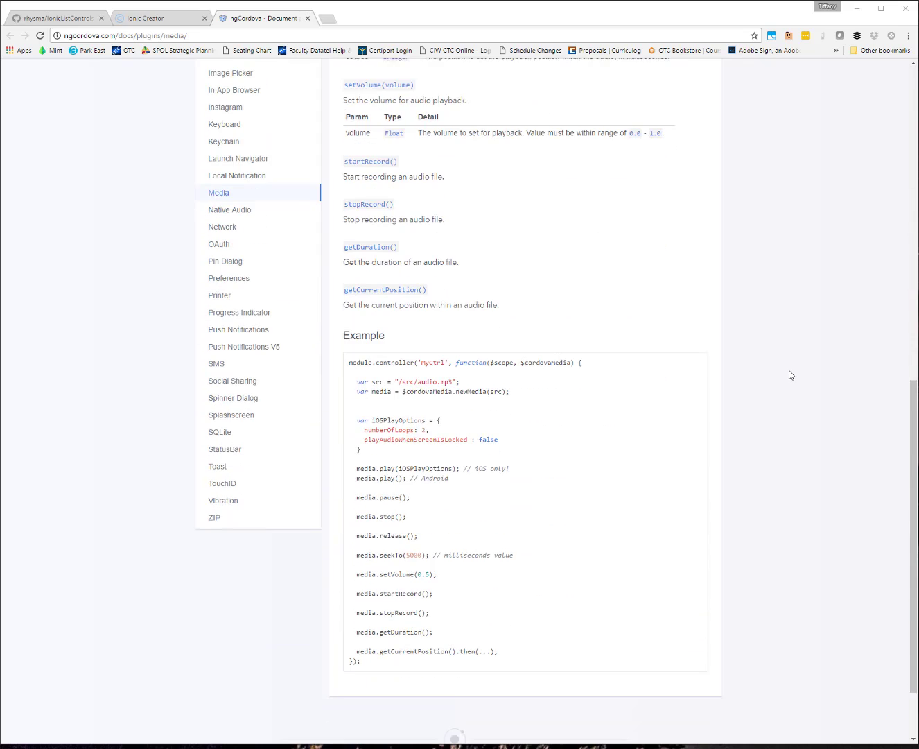
pyautogui.scroll(-3)
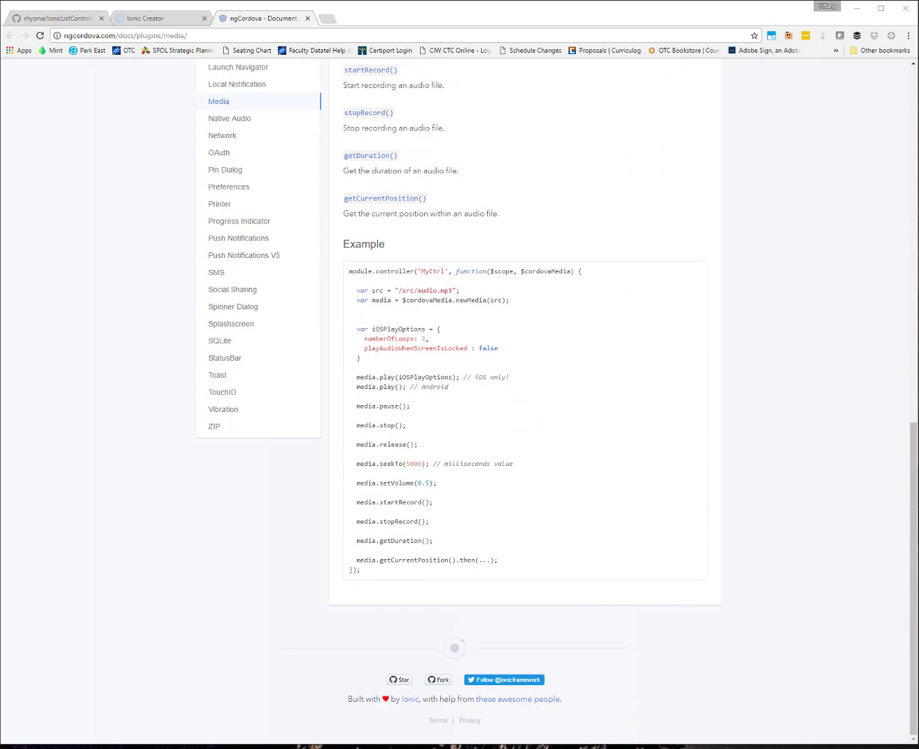
pyautogui.scroll(3)
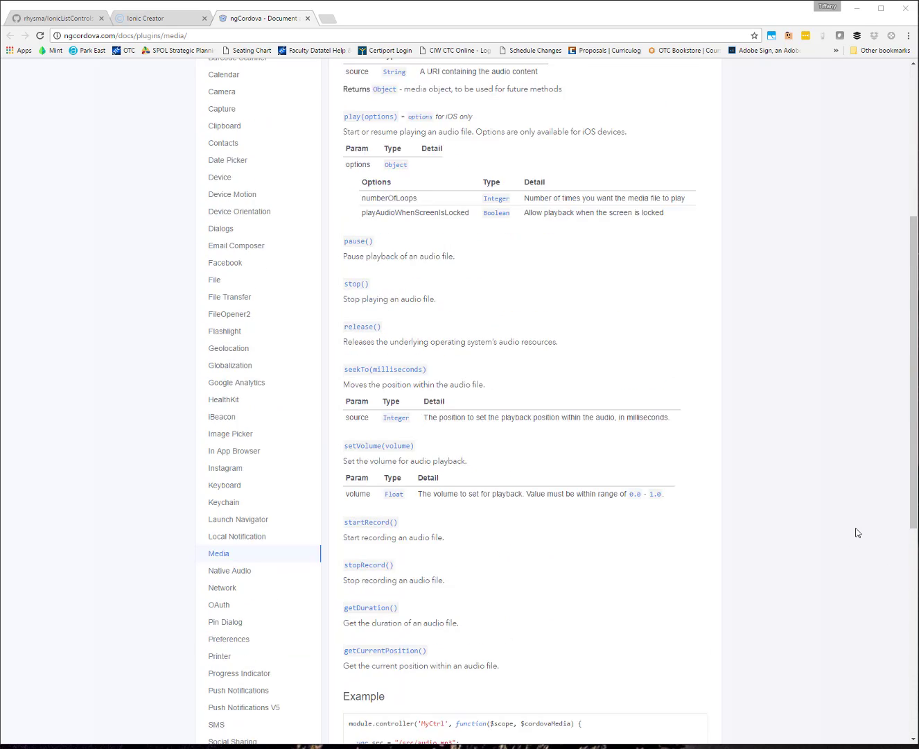
pyautogui.scroll(3)
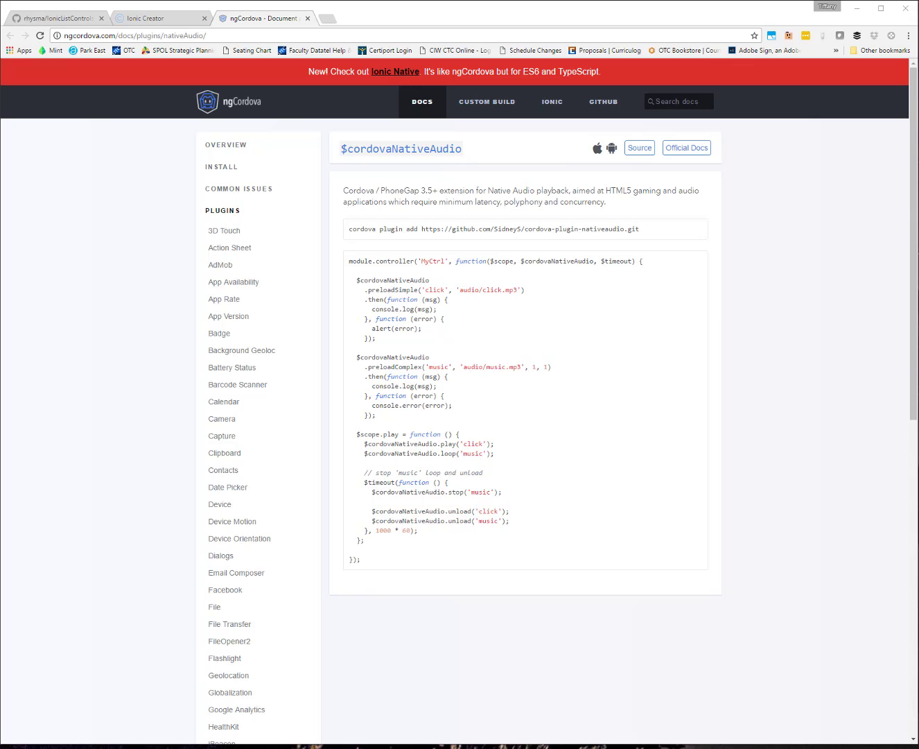
pyautogui.moveTo(774, 372)
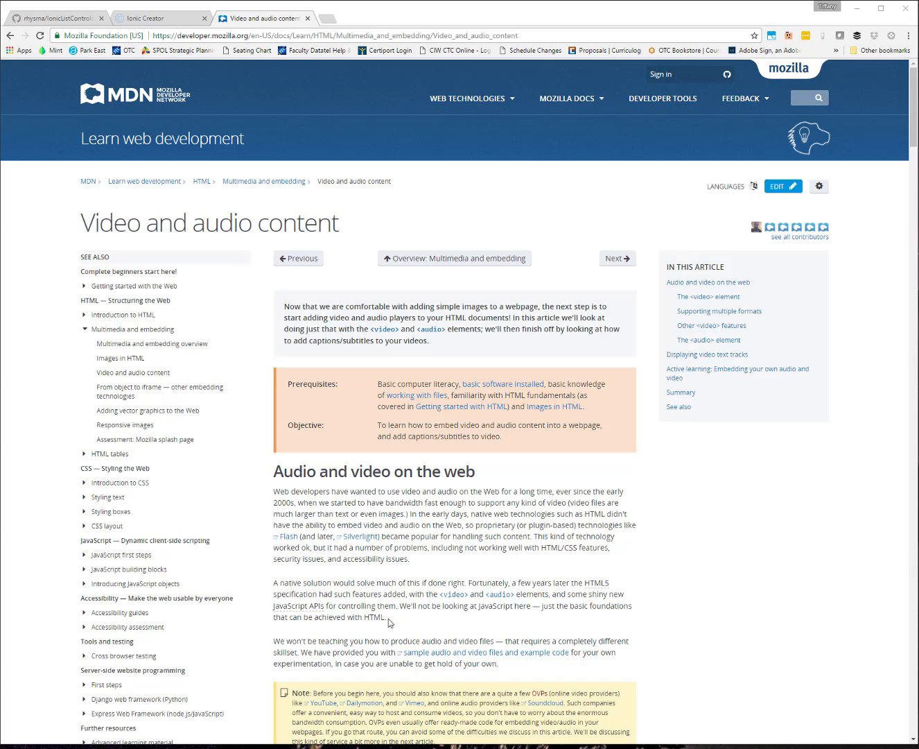
pyautogui.moveTo(705, 534)
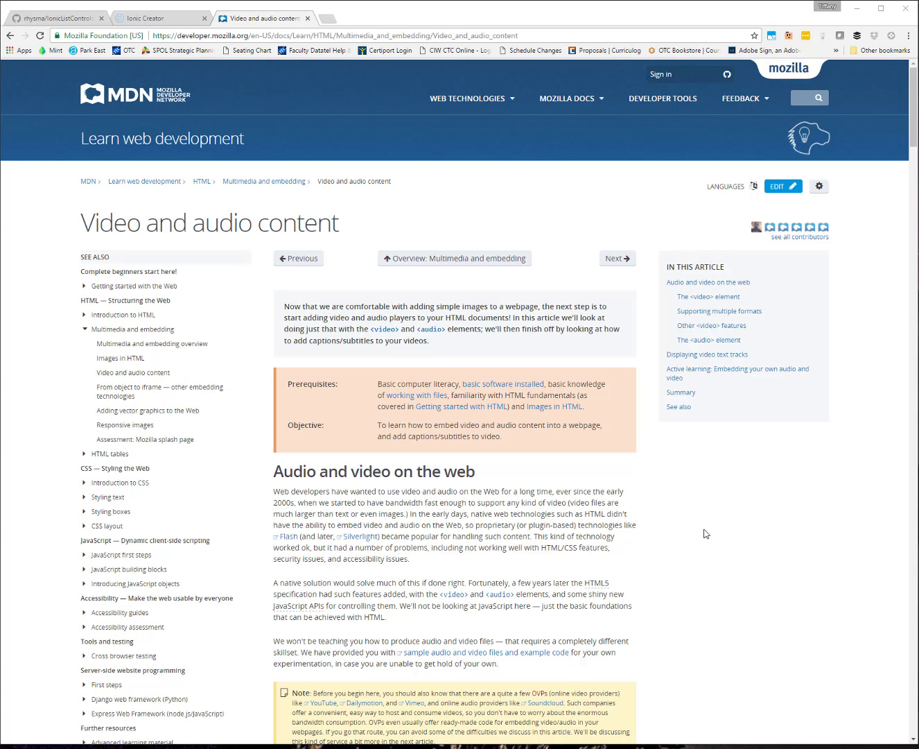
# - Scroll down the MDN article through the video element and supported formats sections
pyautogui.scroll(-3)
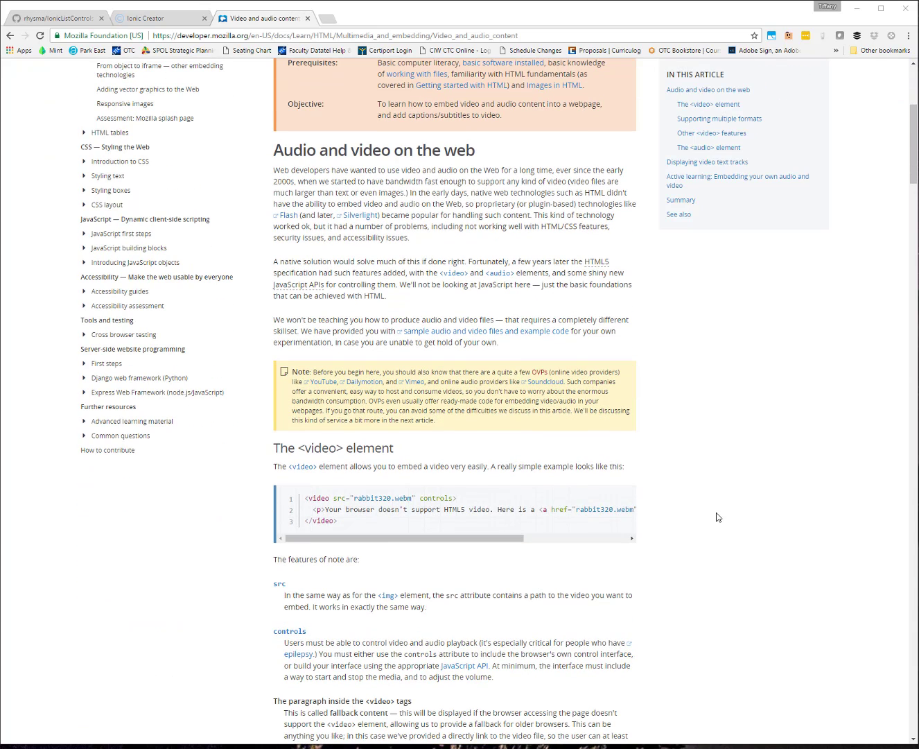
pyautogui.scroll(-3)
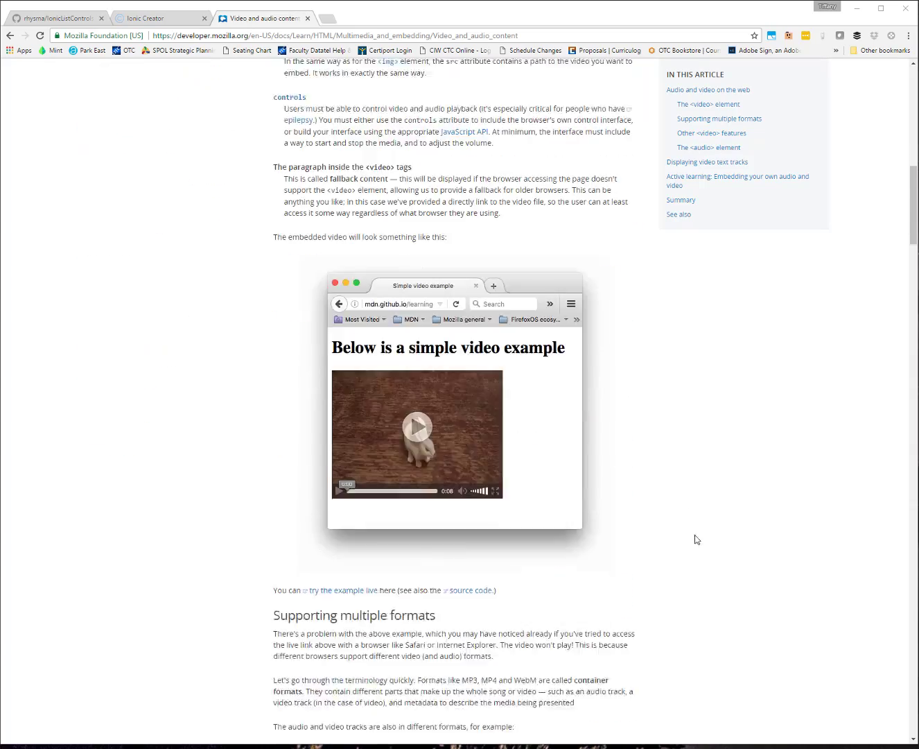
pyautogui.scroll(-3)
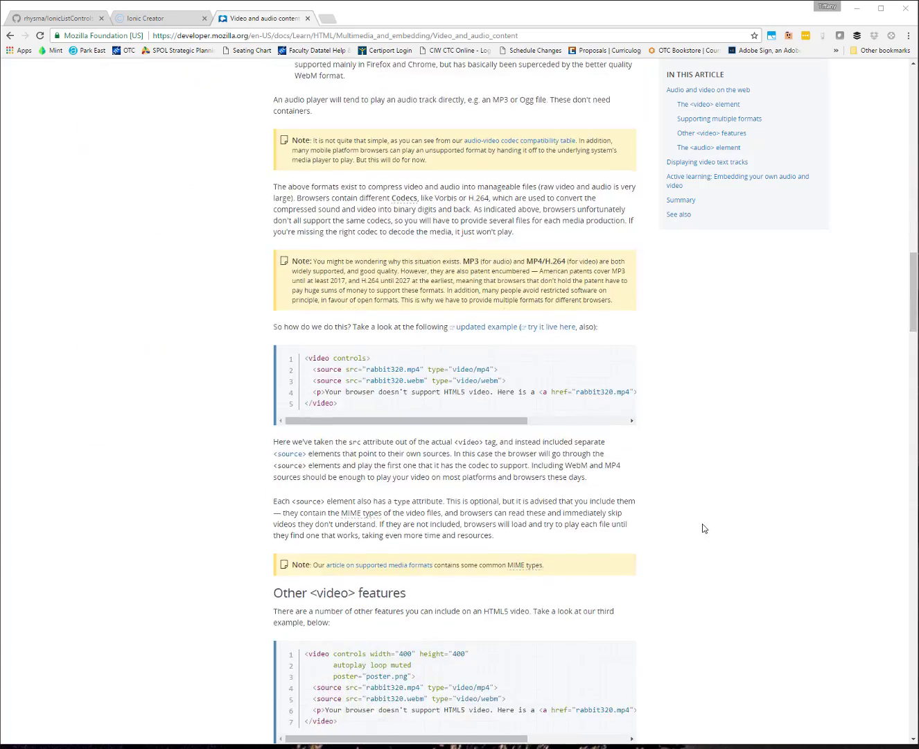
pyautogui.scroll(-3)
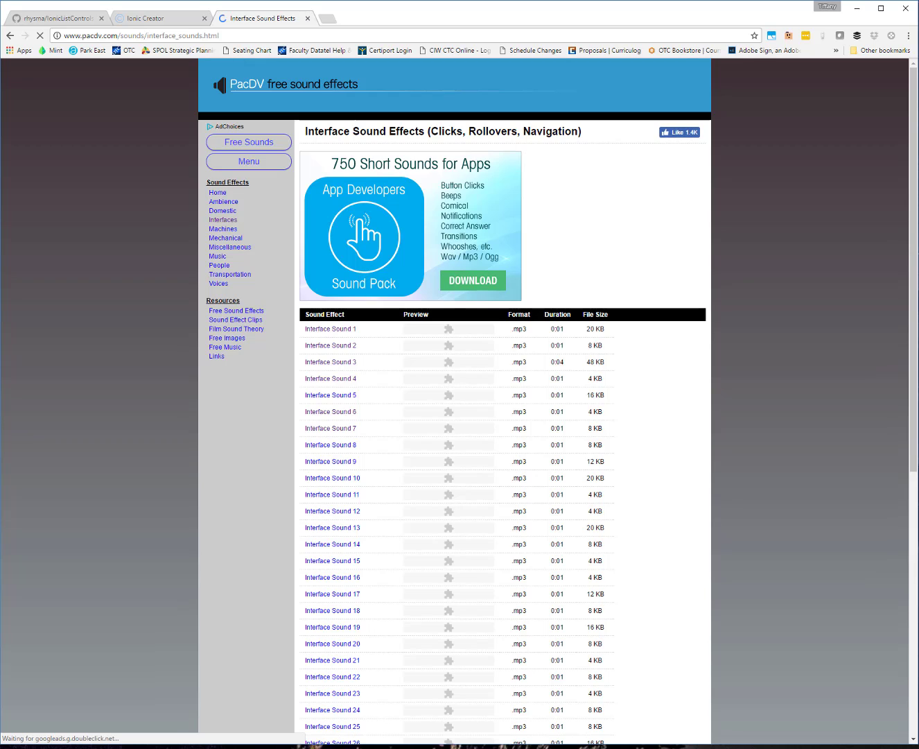
# - Scan the PacDV interface sound effects MP3 table, then return to Ionic Creator
pyautogui.scroll(3)
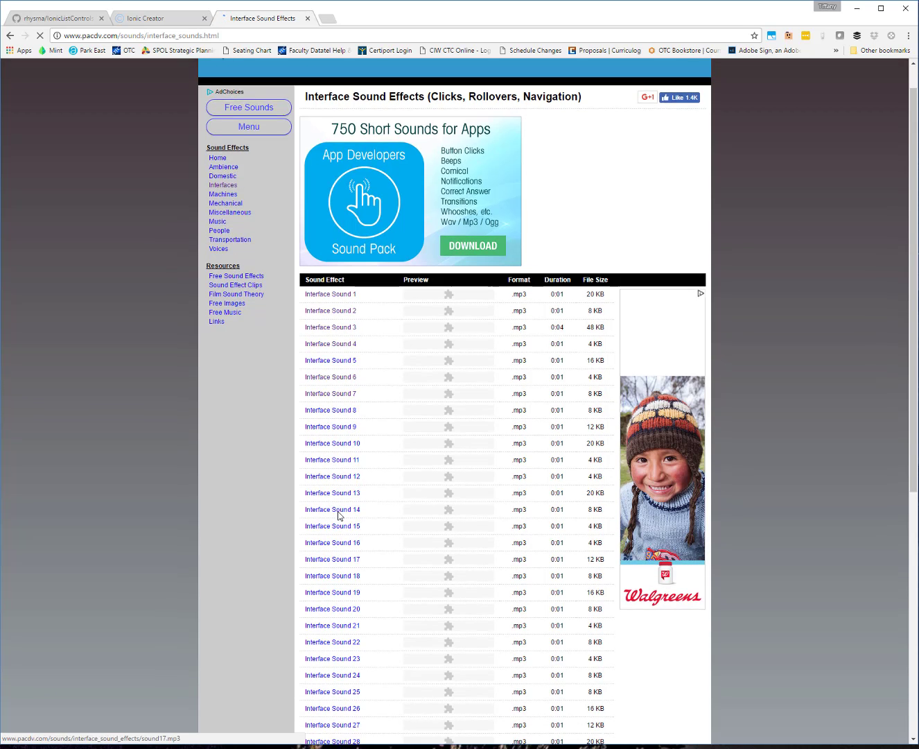
pyautogui.scroll(-3)
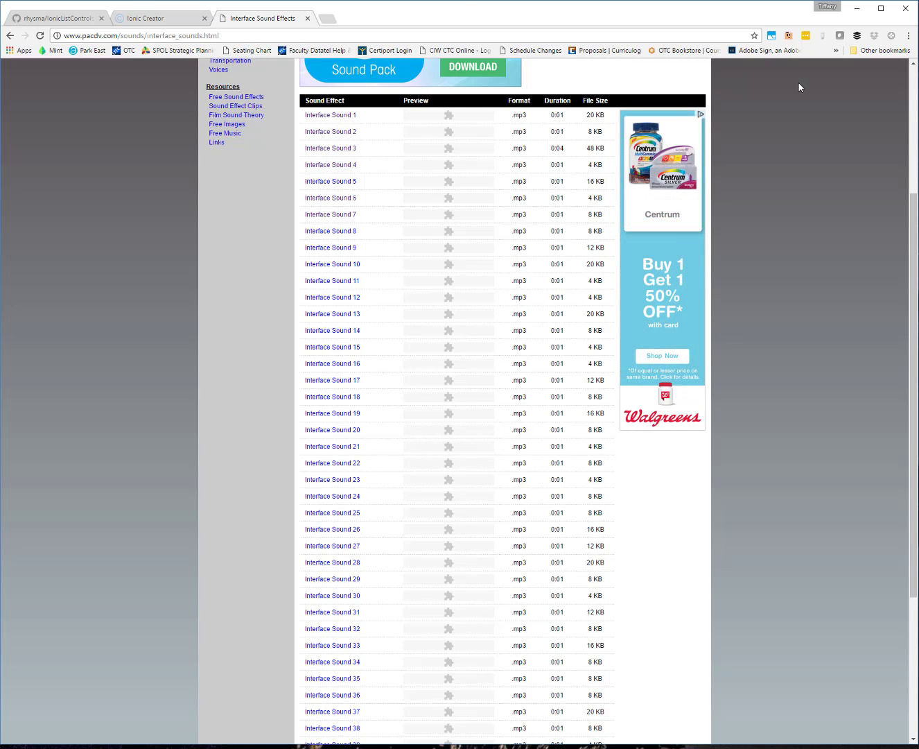
pyautogui.click(160, 18)
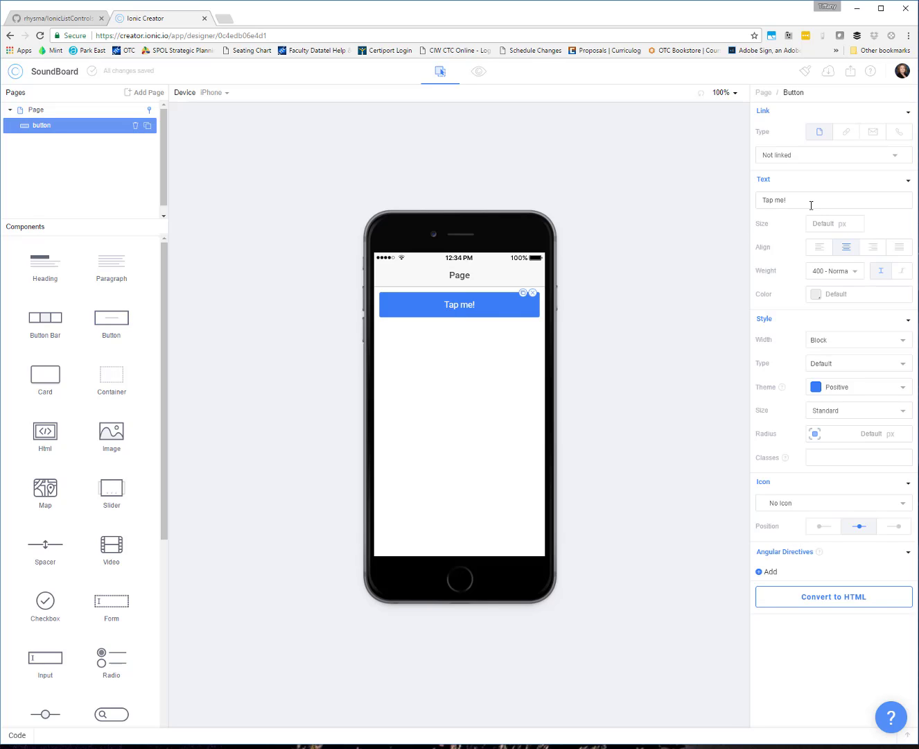
# - Label the button 'Play Sound', keep its blue theme, and add the ion-ios-musical-notes icon
pyautogui.write('Play')
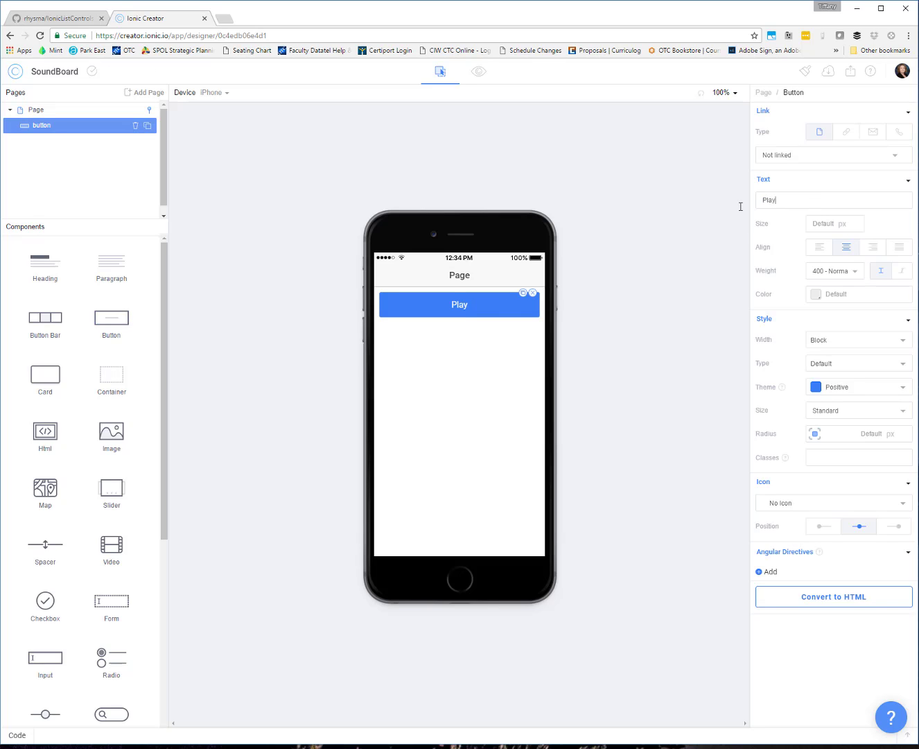
pyautogui.write('Sound')
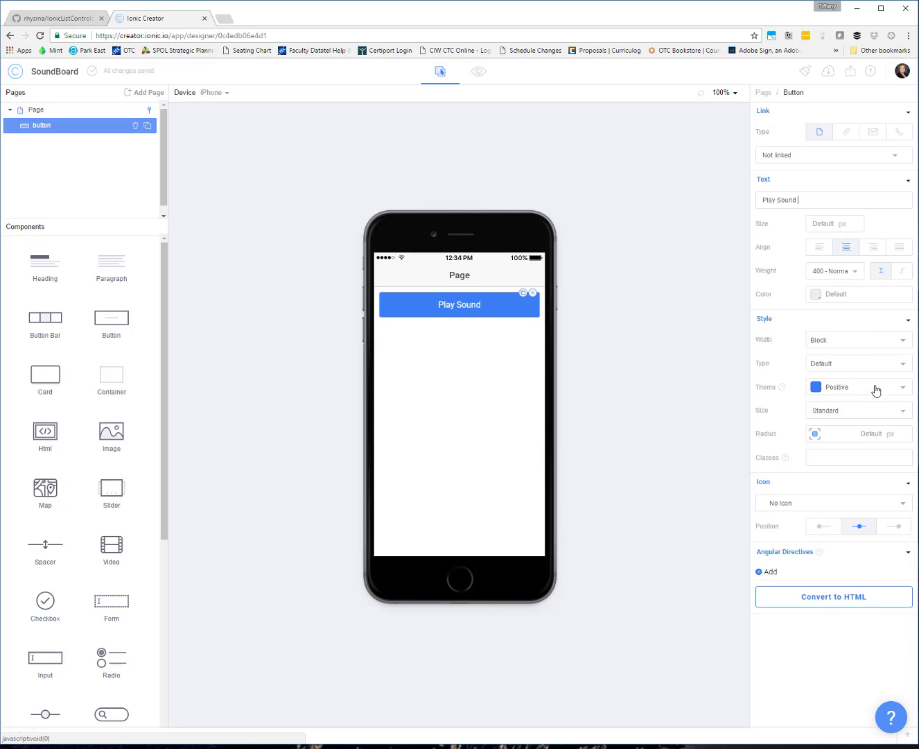
pyautogui.moveTo(784, 442)
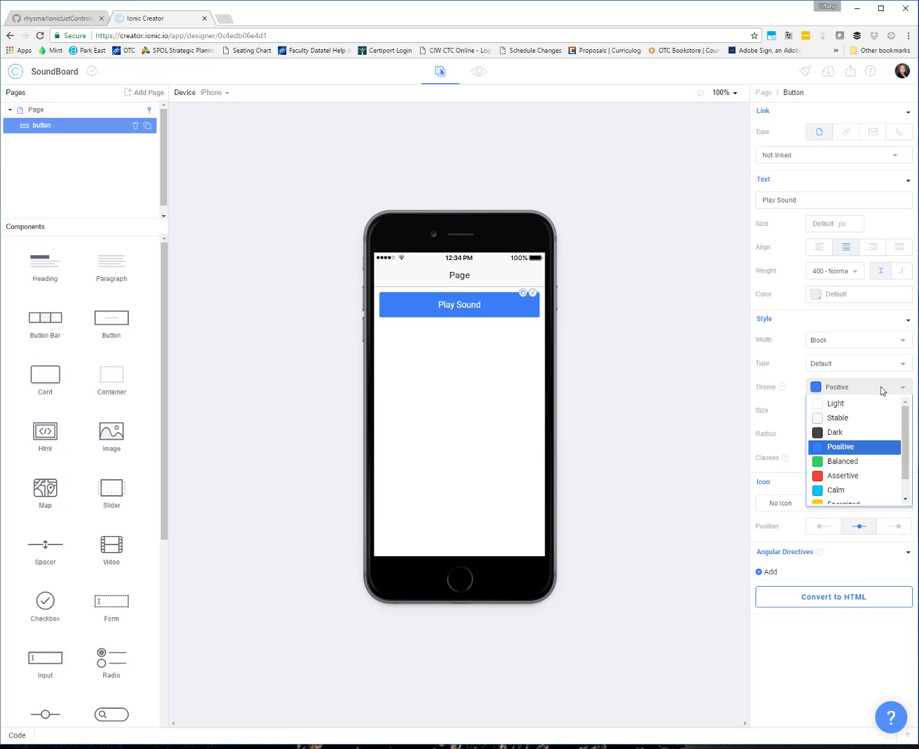
pyautogui.click(840, 447)
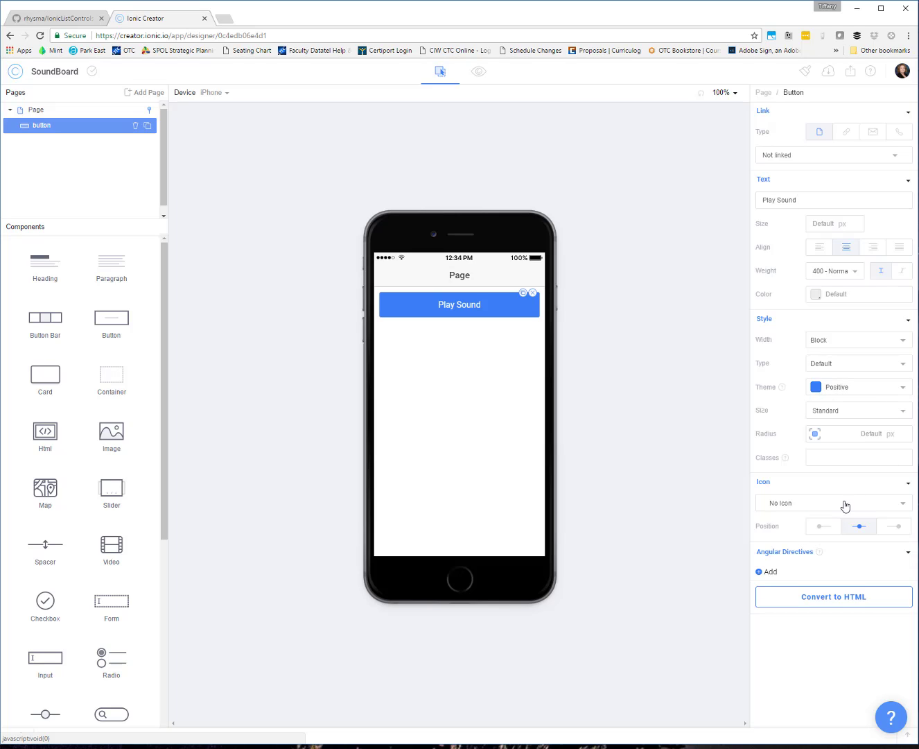
pyautogui.click(832, 503)
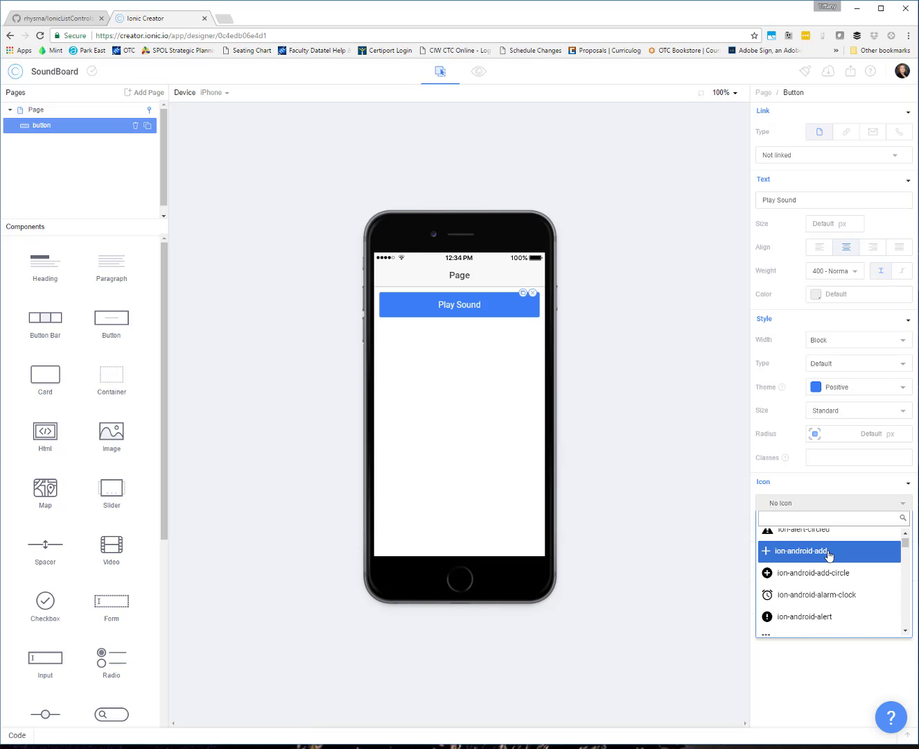
pyautogui.write('mus')
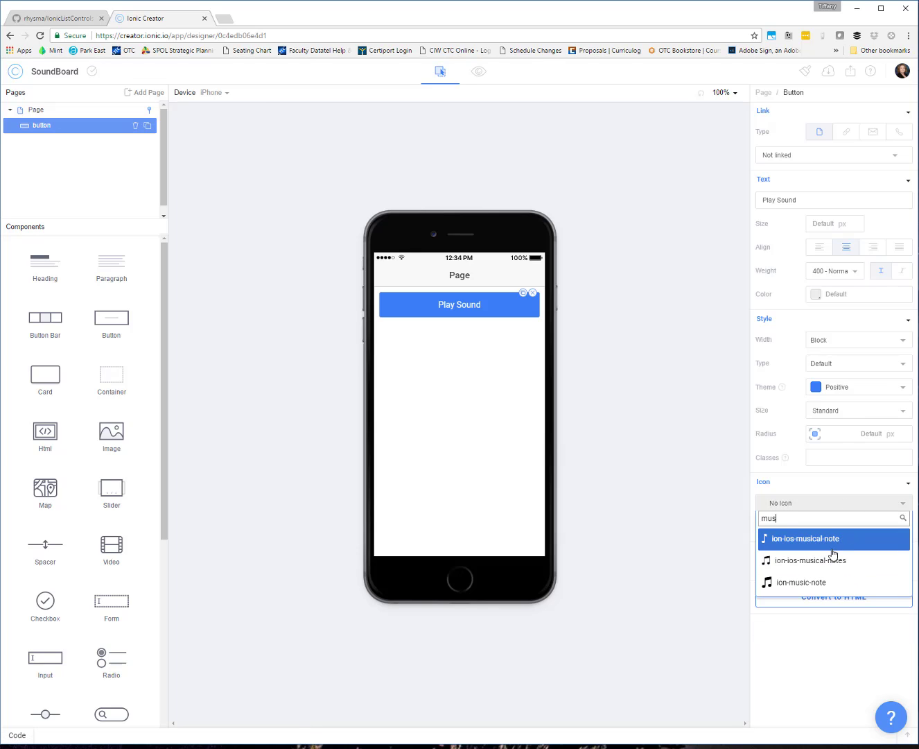
pyautogui.click(811, 560)
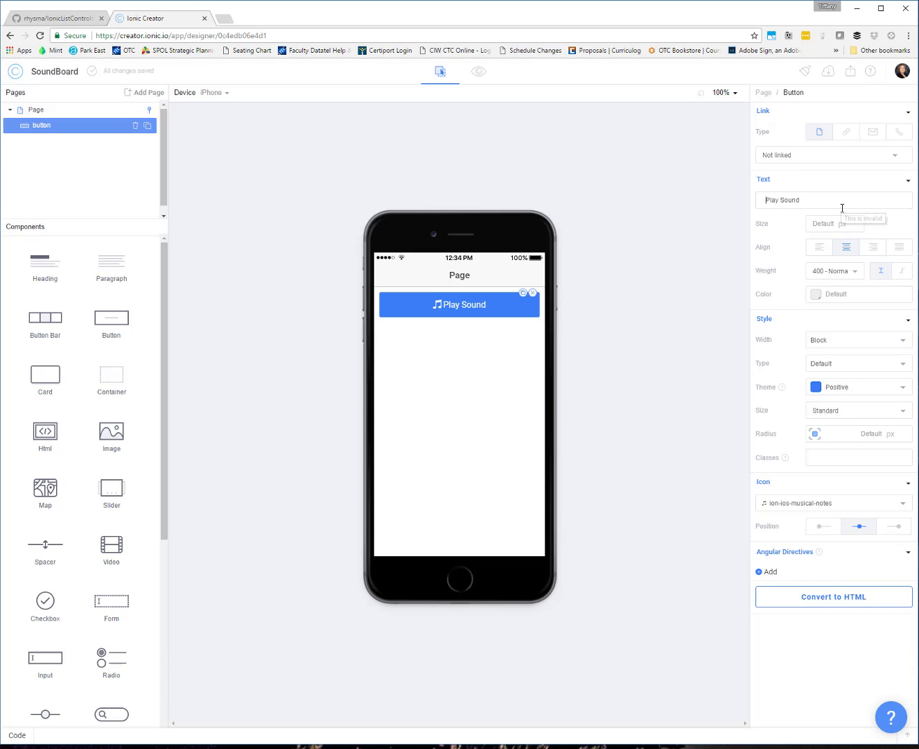
pyautogui.moveTo(642, 395)
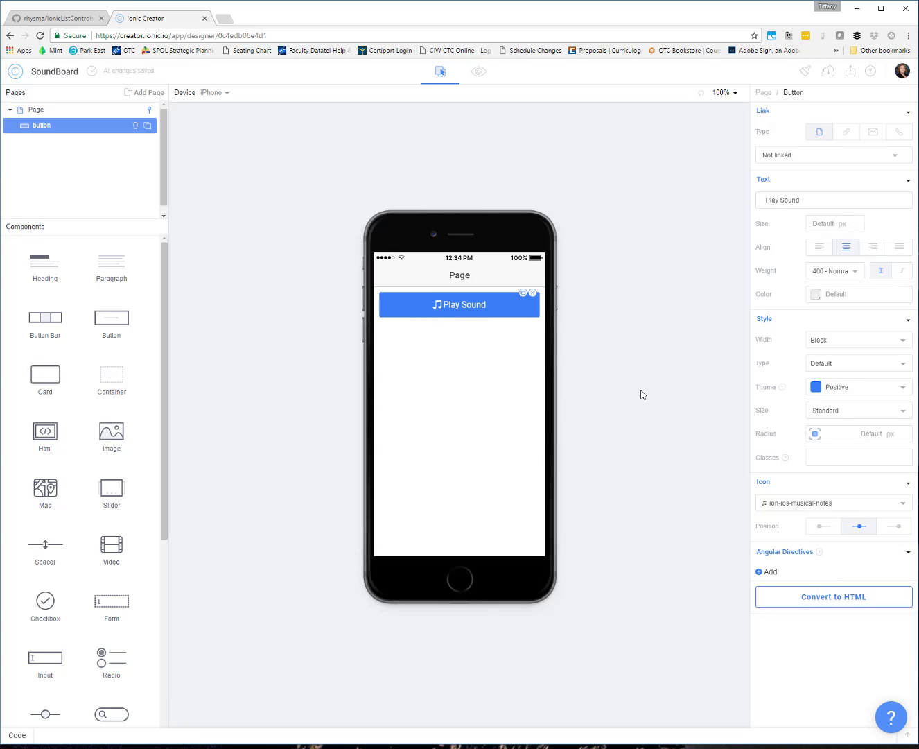
pyautogui.moveTo(582, 546)
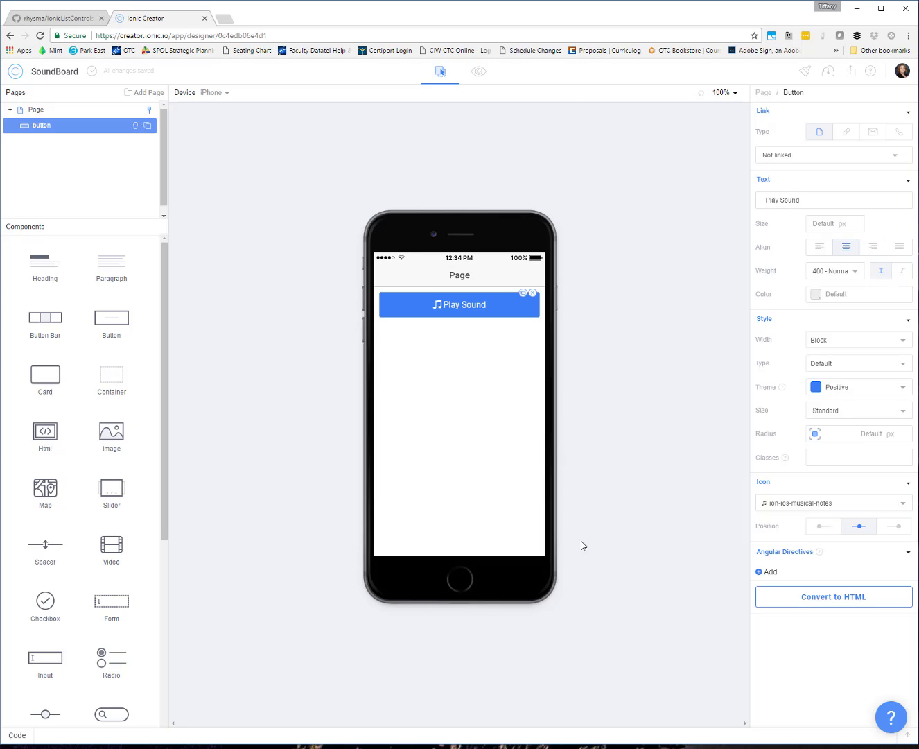
pyautogui.click(17, 735)
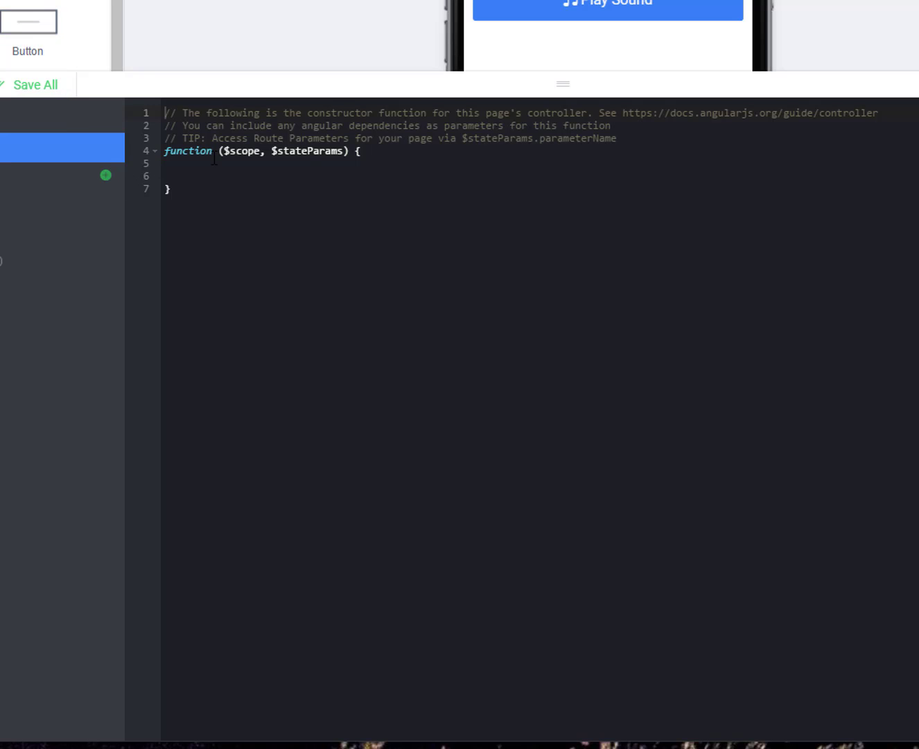
# - Define $scope.playWebAudio as a function opening with a try block
pyautogui.click(208, 163)
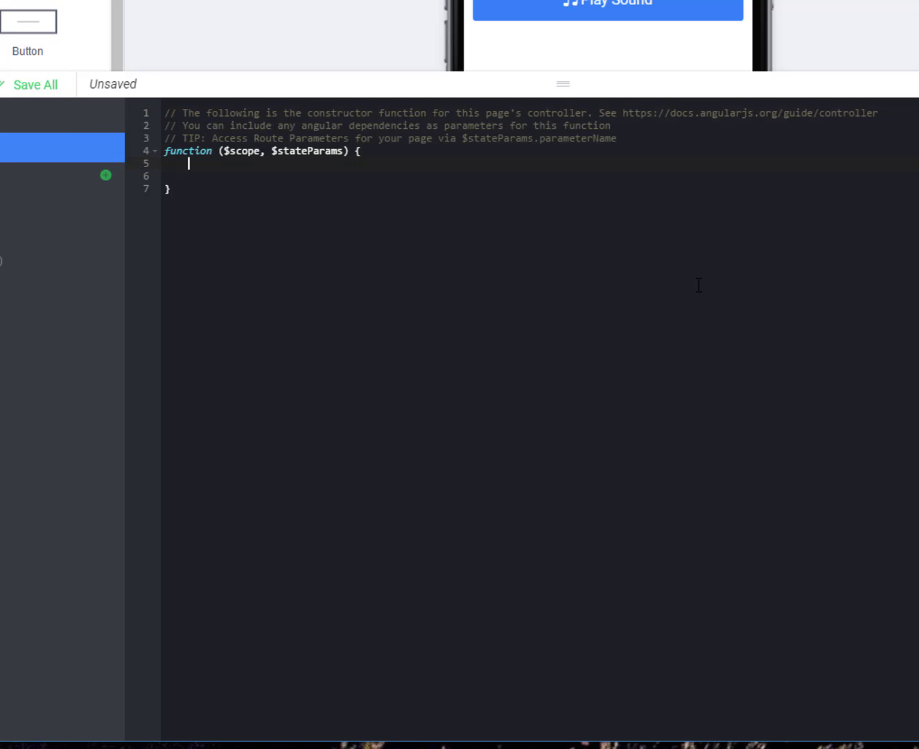
pyautogui.write('$')
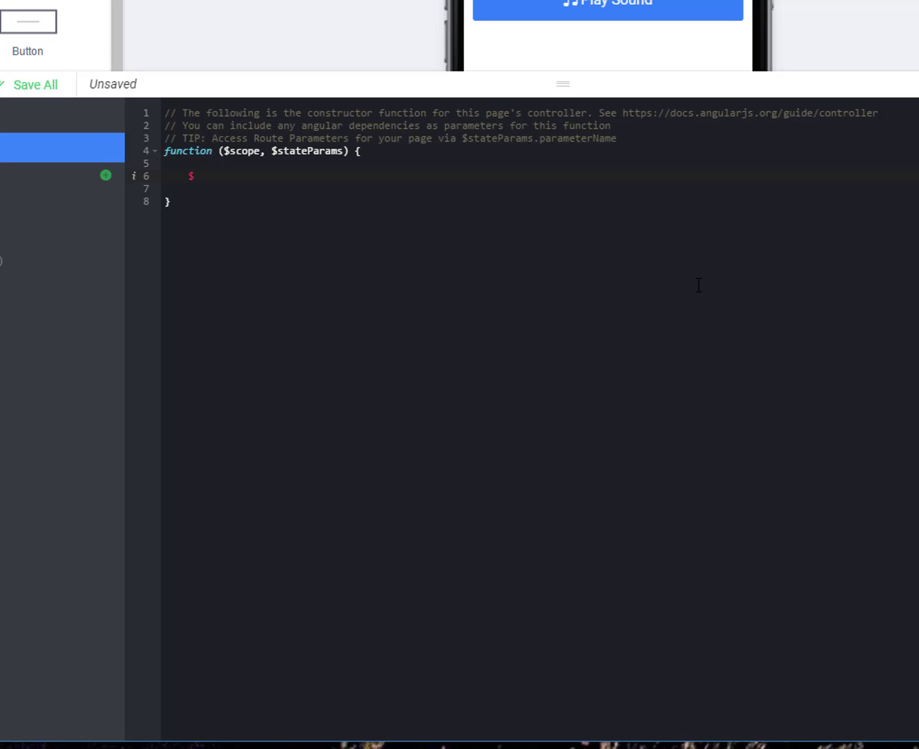
pyautogui.write('scope.')
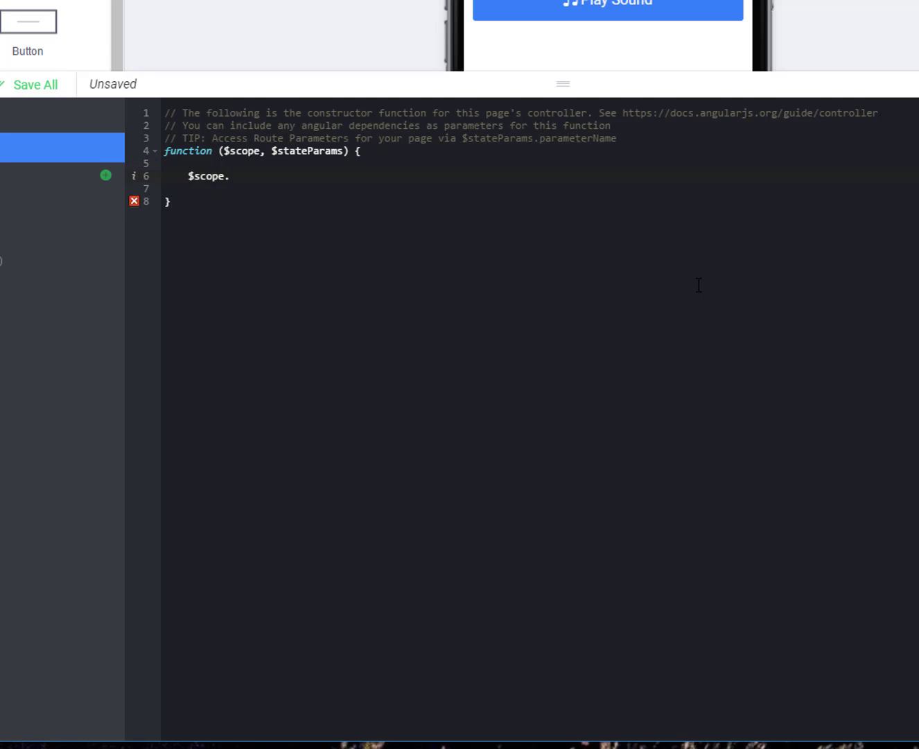
pyautogui.write('playWebA')
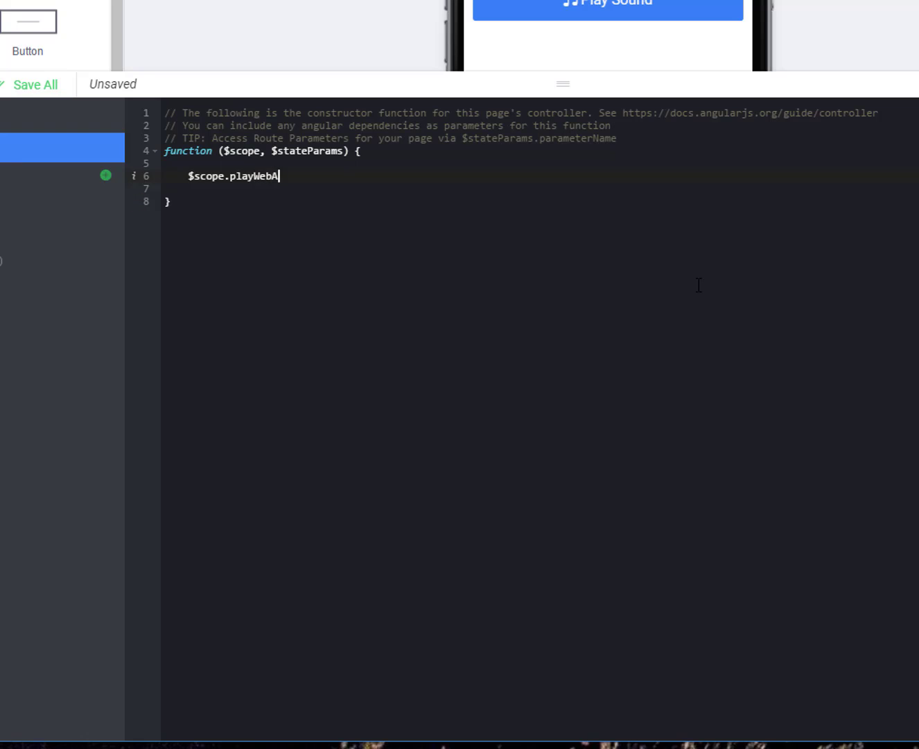
pyautogui.write('udio = function(')
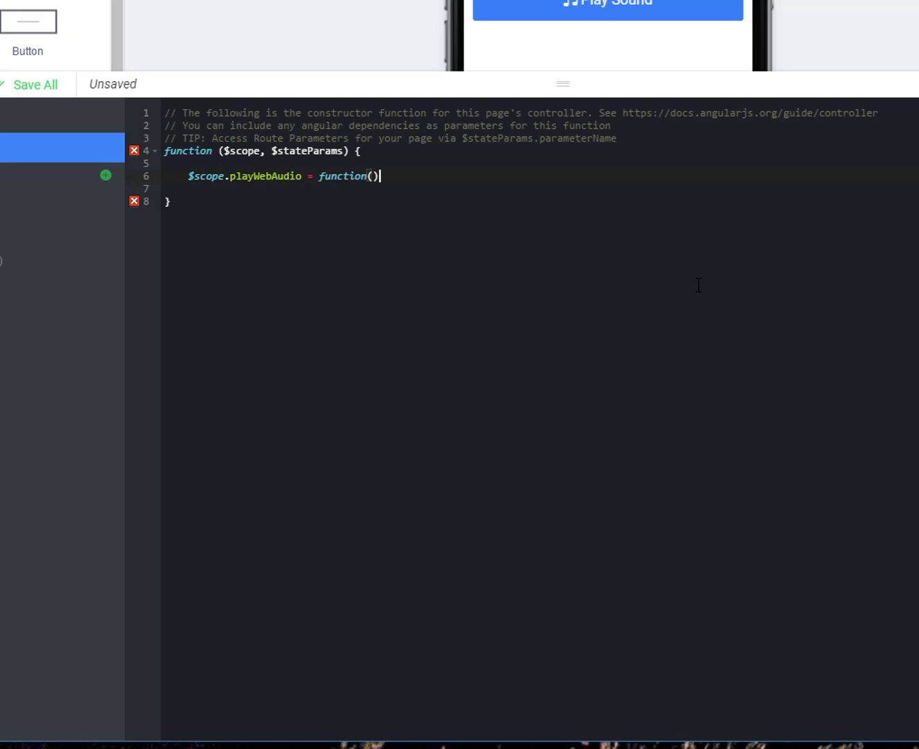
pyautogui.write('{')
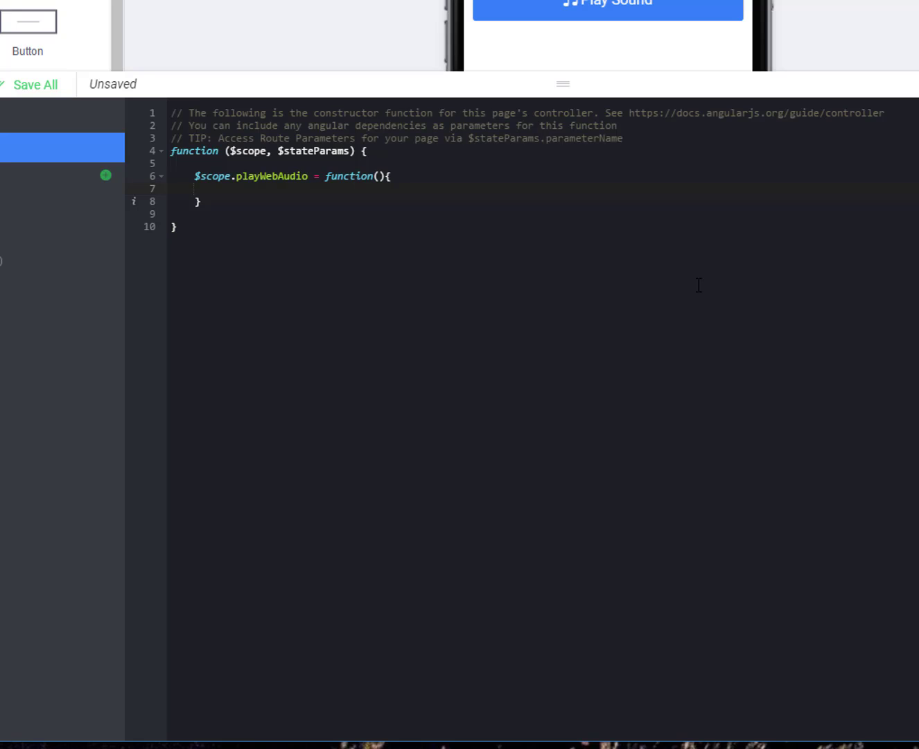
pyautogui.write('t')
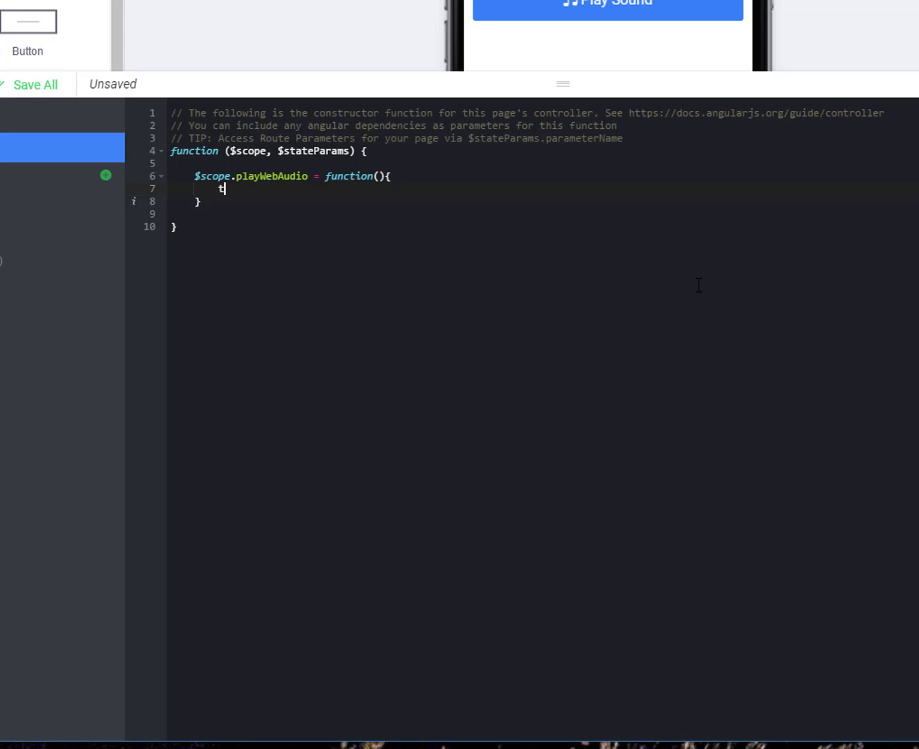
pyautogui.write('ry{')
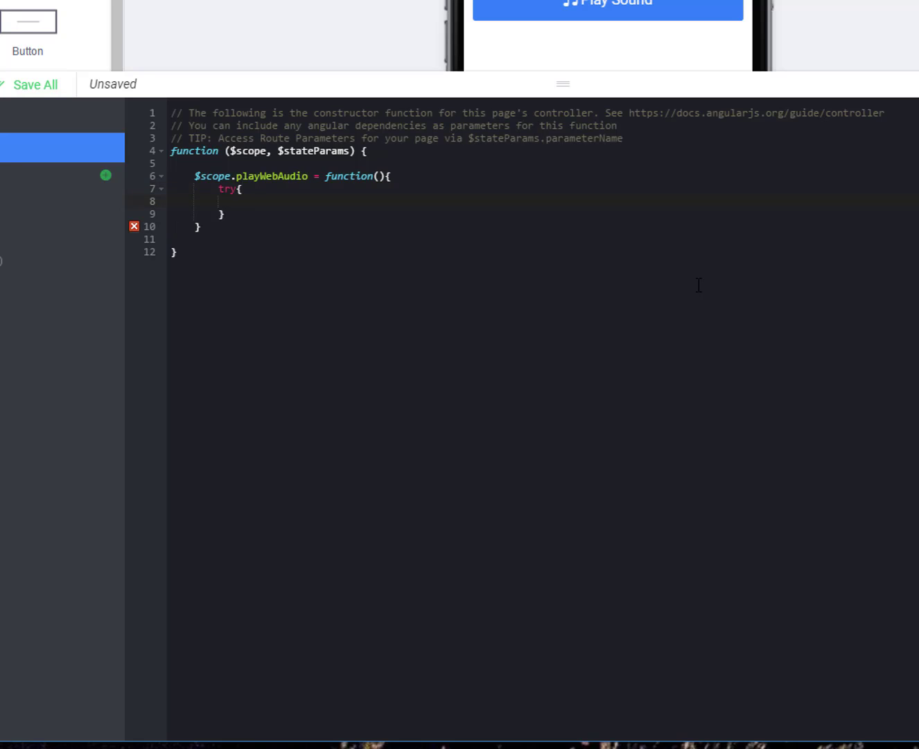
pyautogui.press('enter')
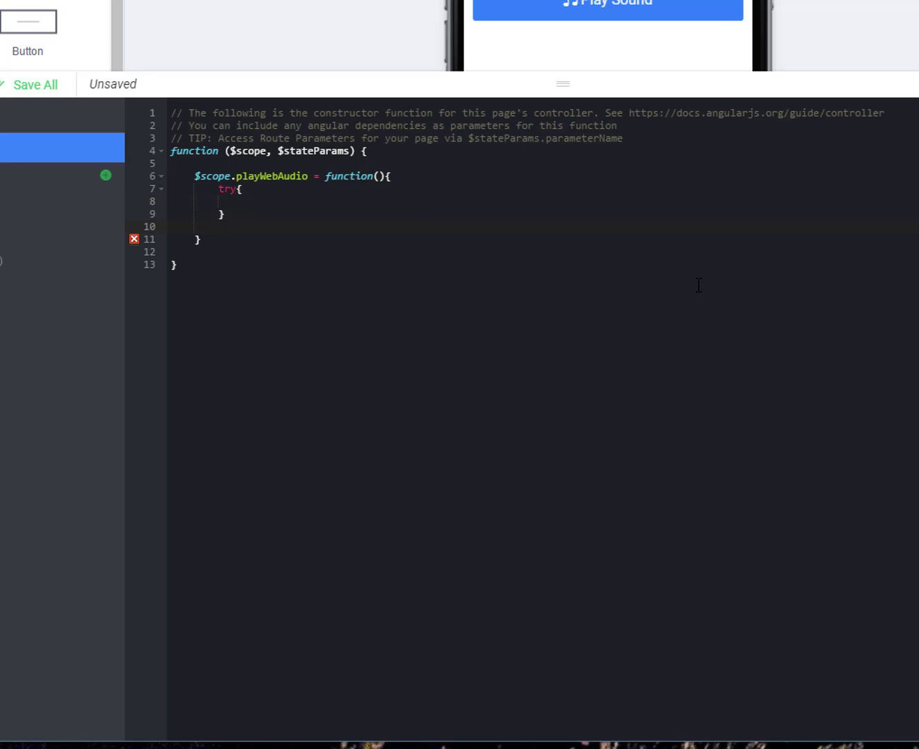
# - Add a catch(e) block that calls alert(e) and console.log(e)
pyautogui.write('catch(3e)')
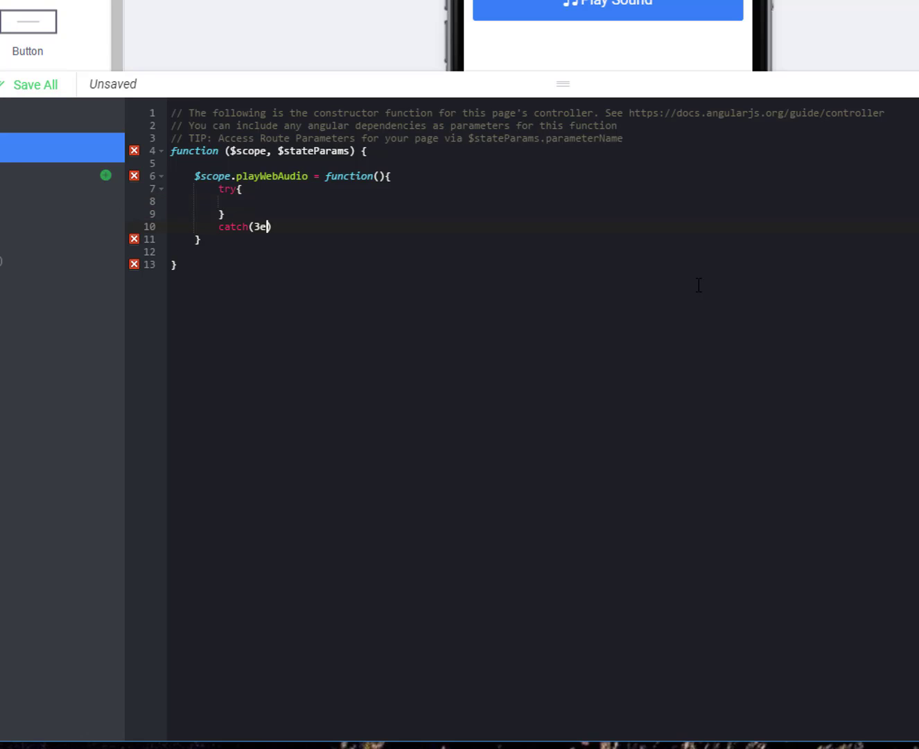
pyautogui.write('e')
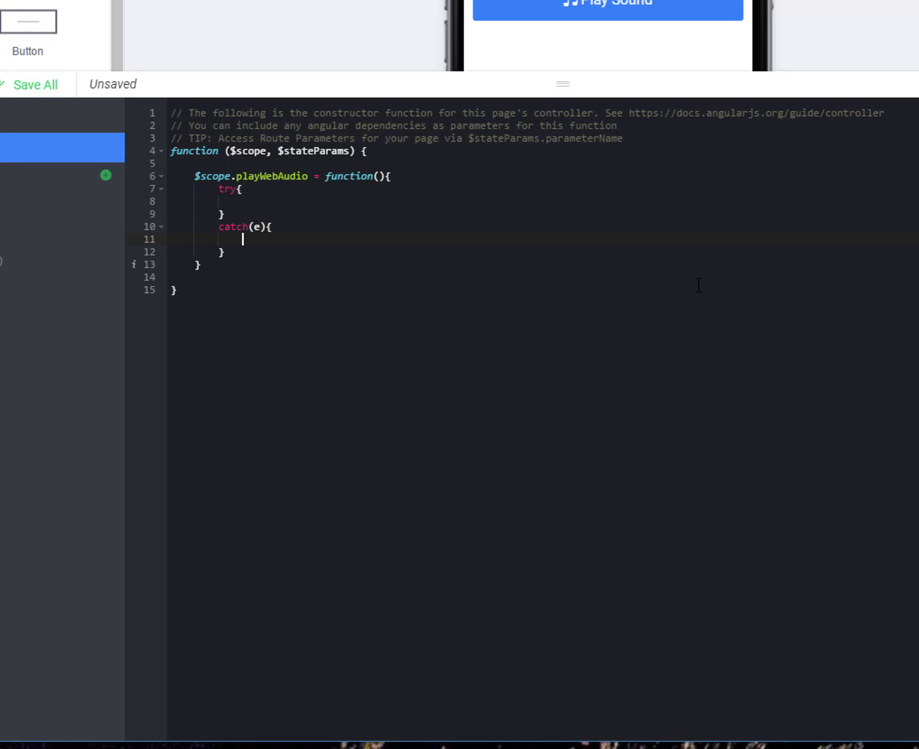
pyautogui.write('alert()')
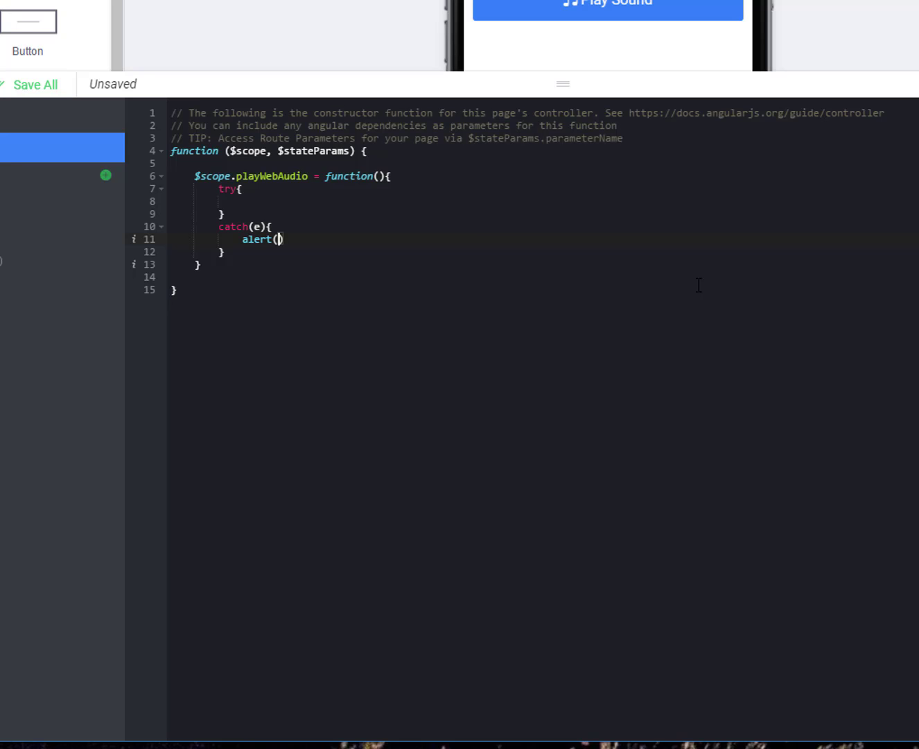
pyautogui.write('e);')
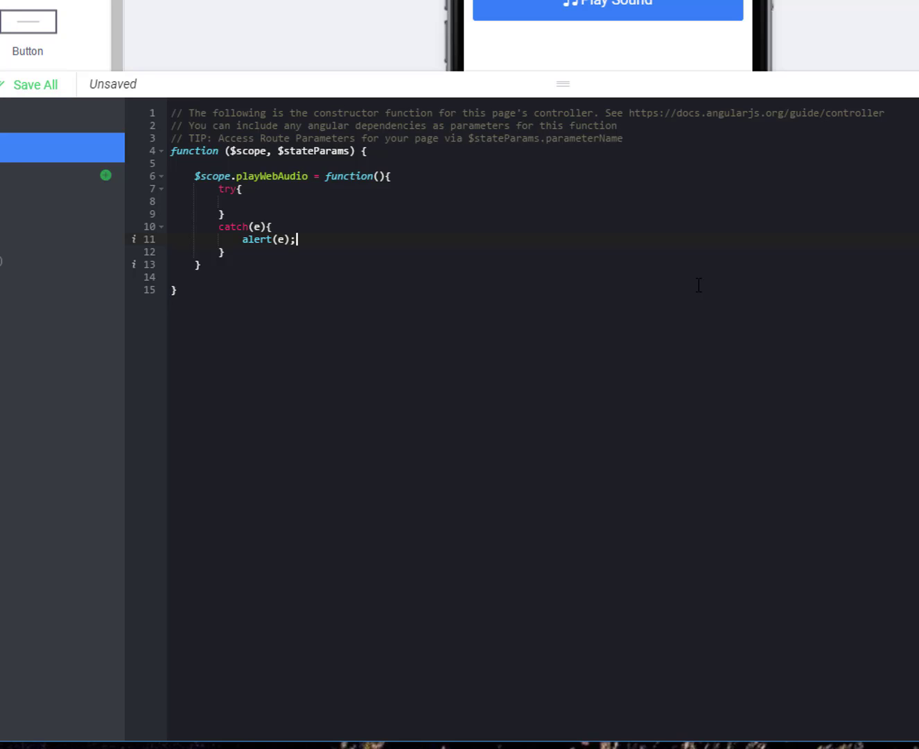
pyautogui.click(243, 201)
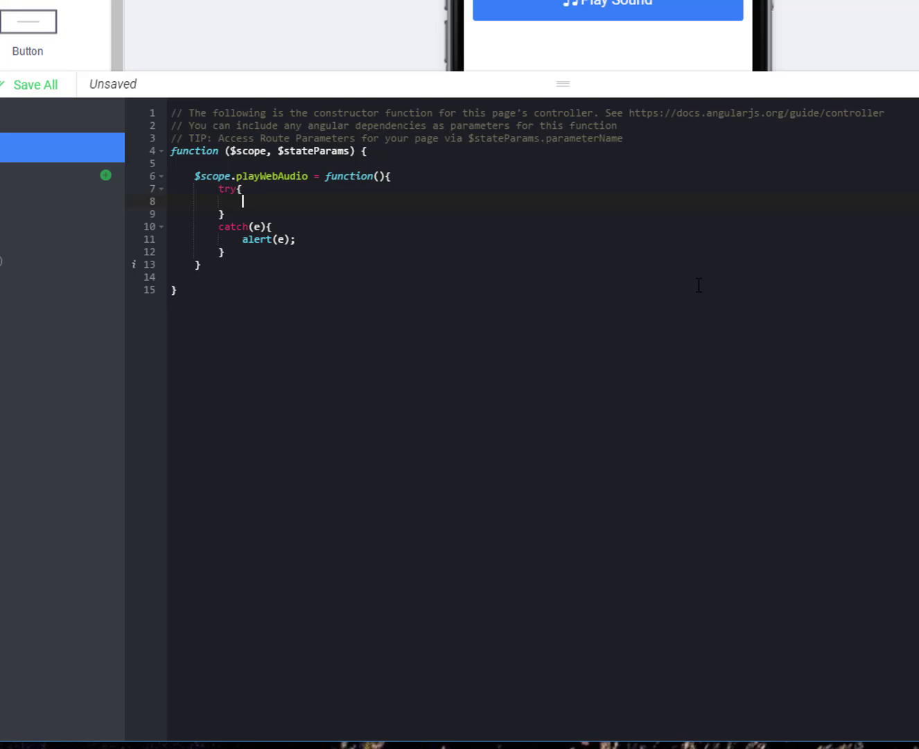
pyautogui.write('console.log(e')
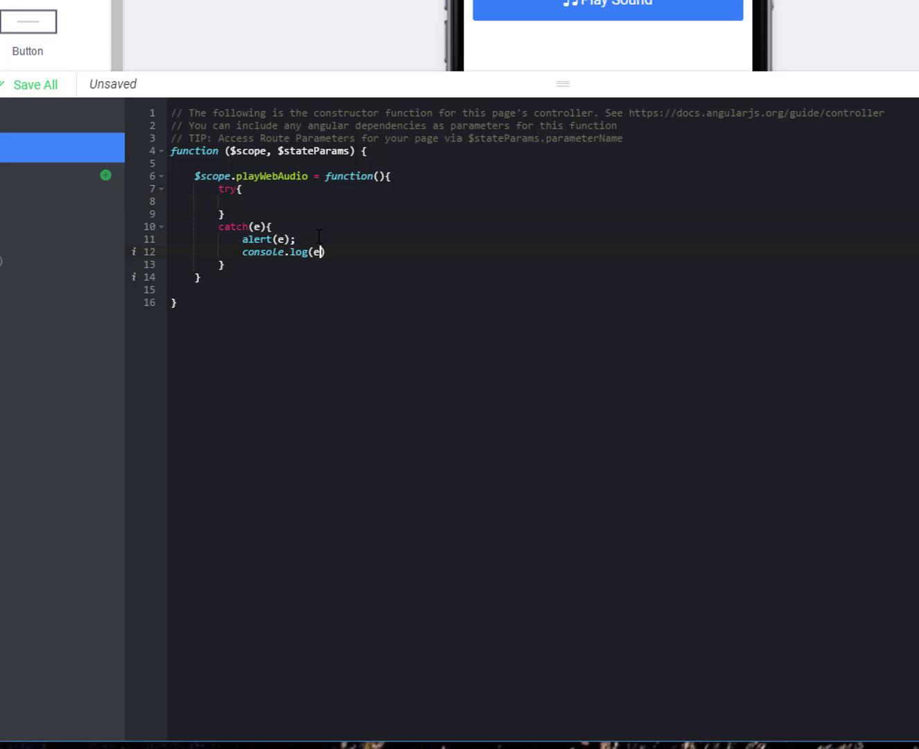
pyautogui.write(');')
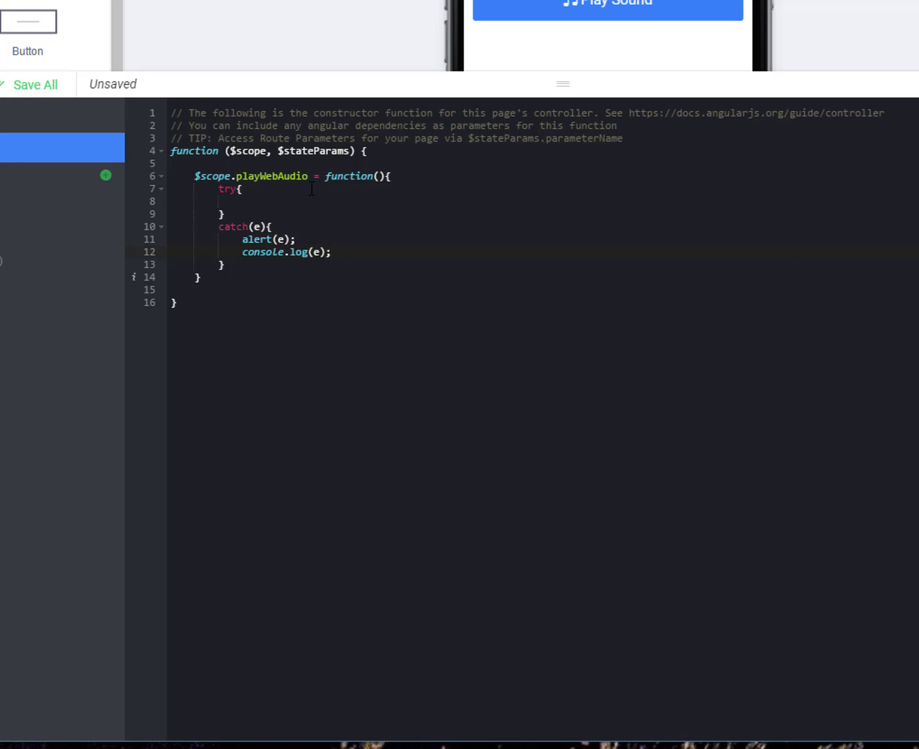
pyautogui.press('enter')
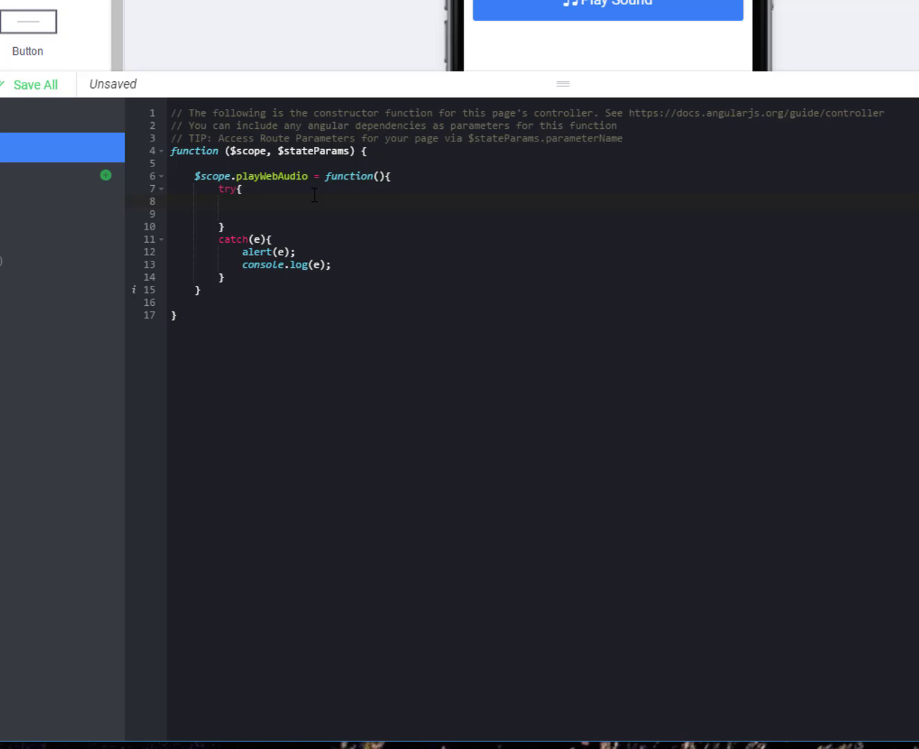
pyautogui.write('$')
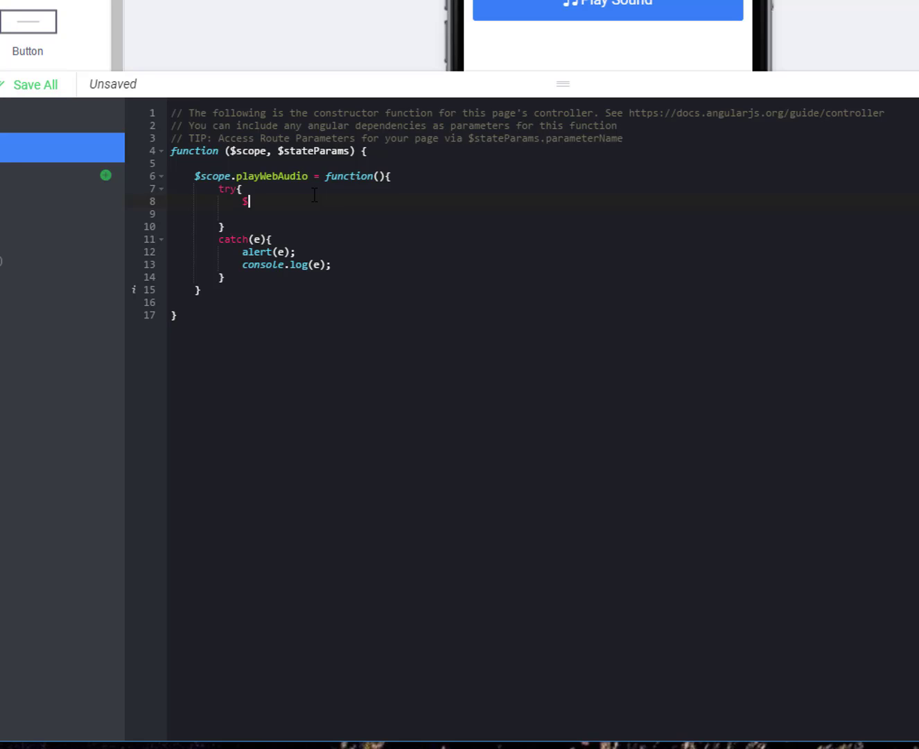
pyautogui.write('scope.aud')
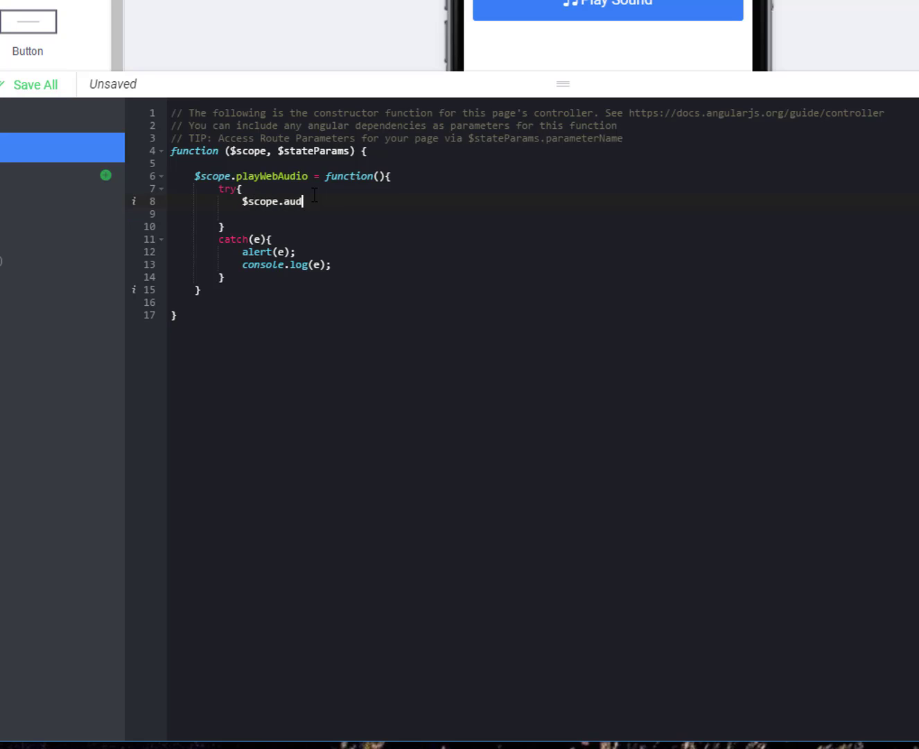
pyautogui.write('io =')
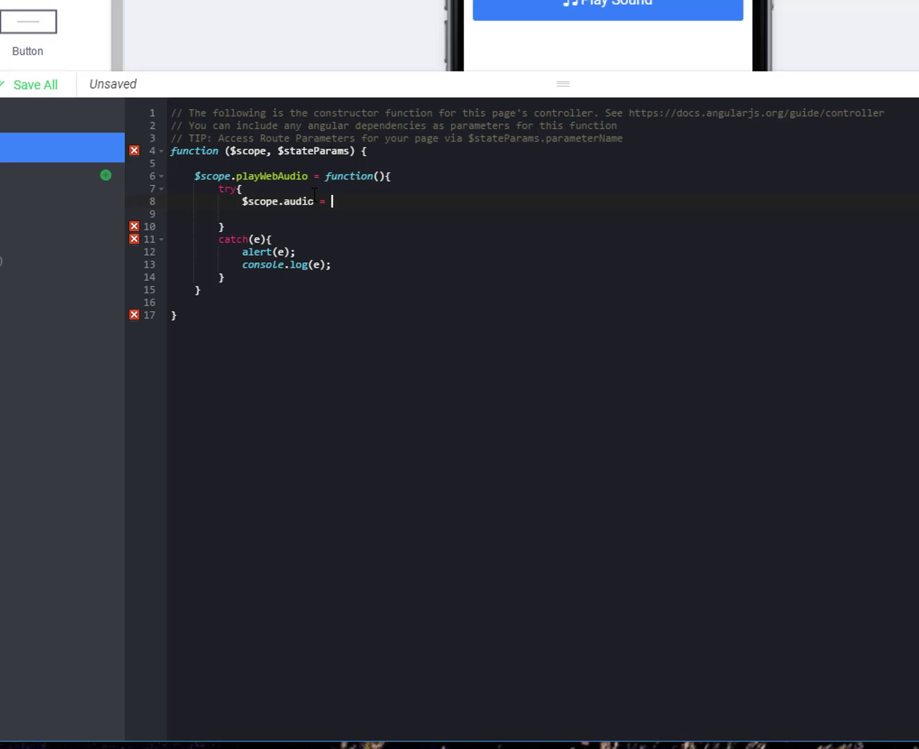
pyautogui.write('new Audio')
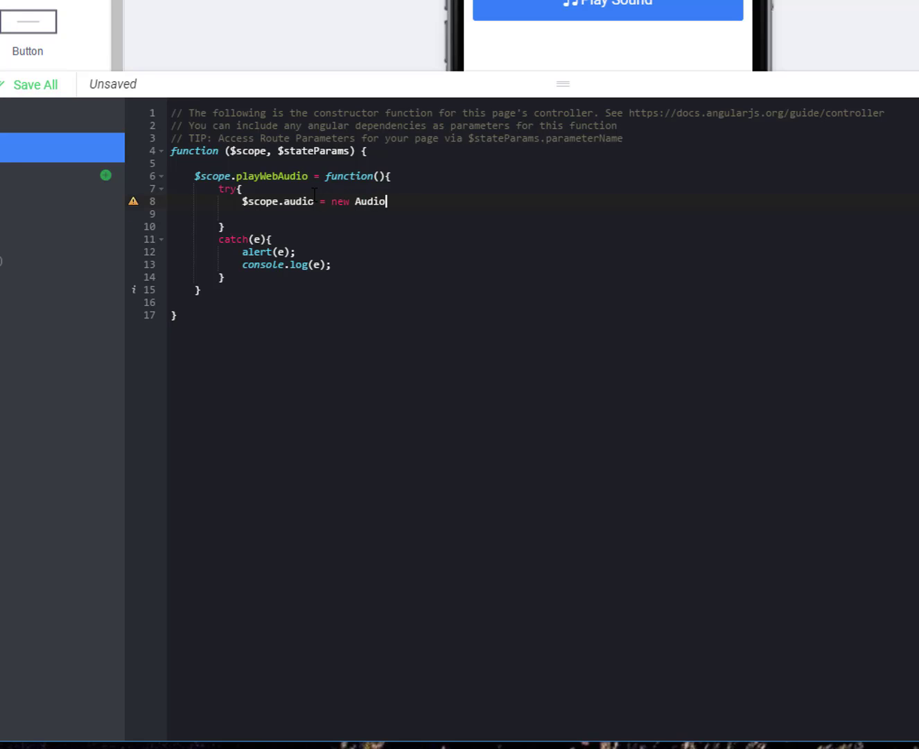
pyautogui.write('()')
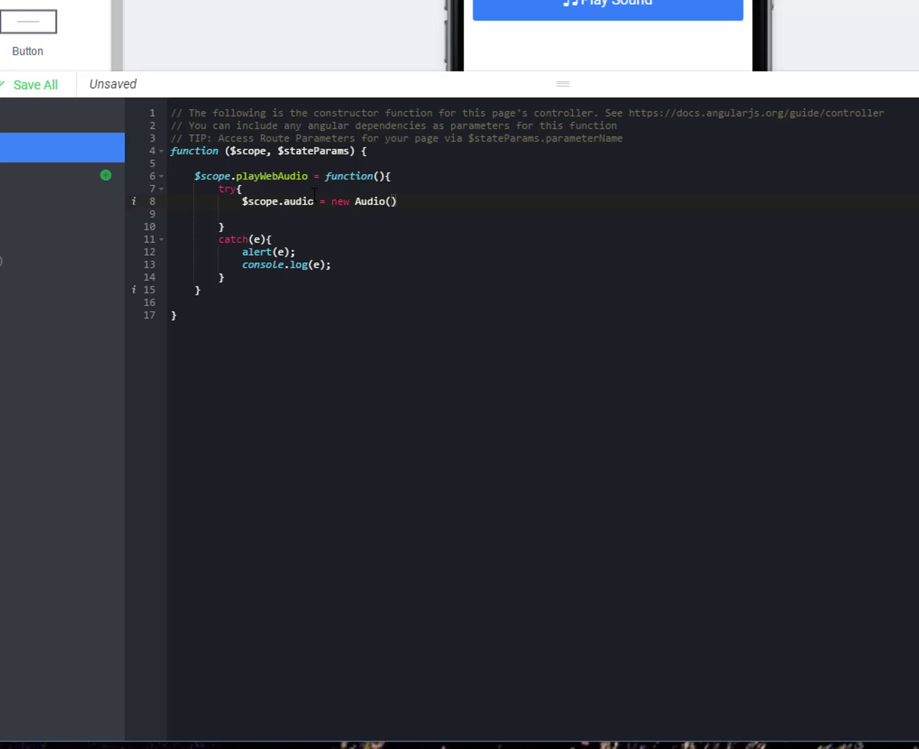
pyautogui.write("''")
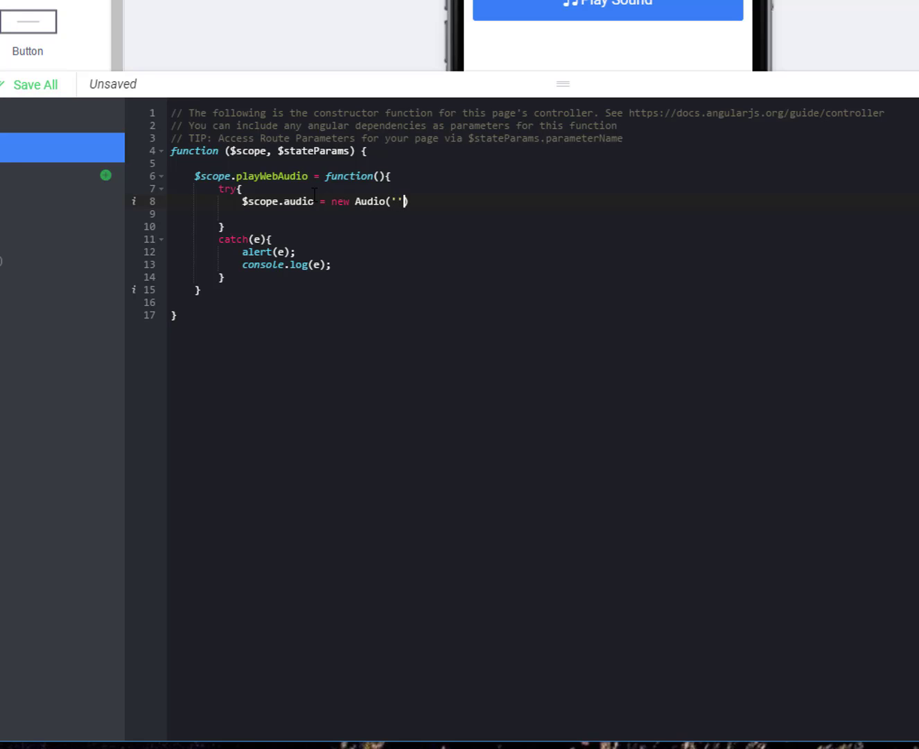
pyautogui.write(';')
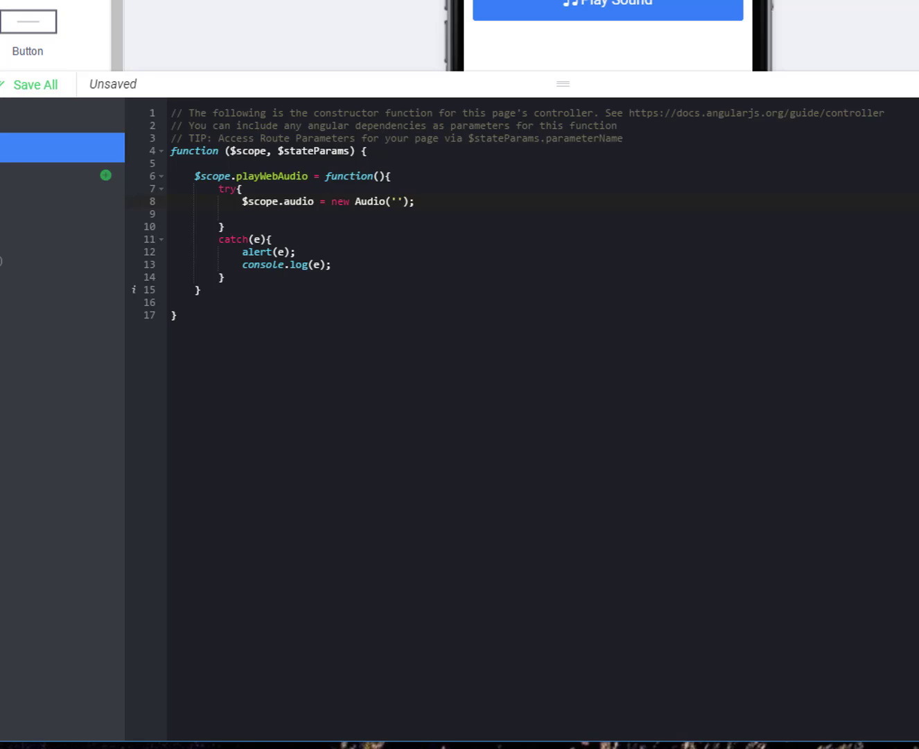
pyautogui.click(416, 201)
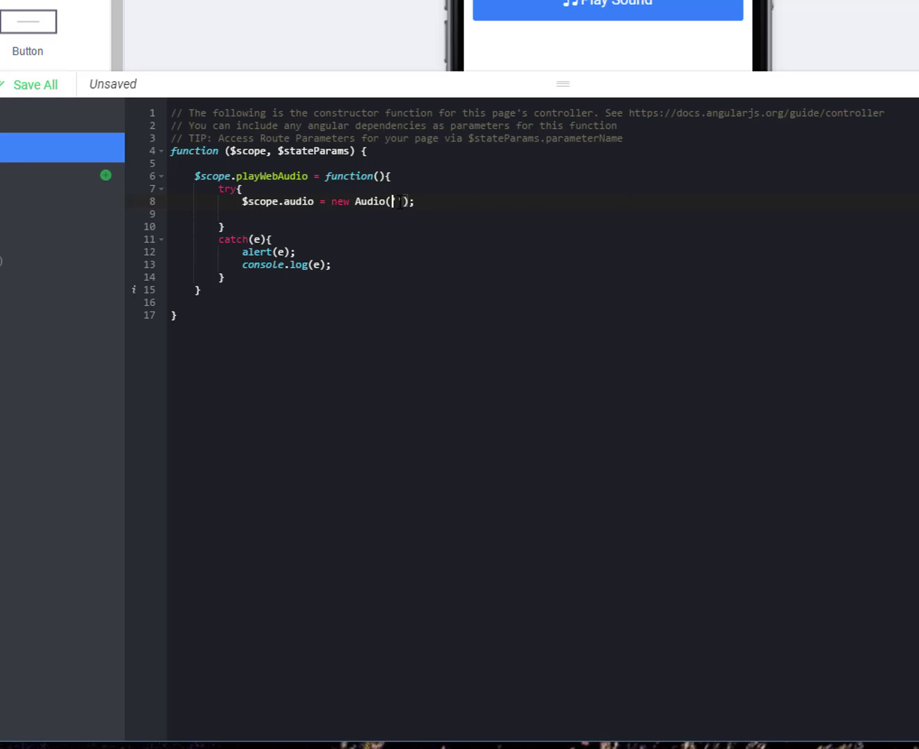
pyautogui.write('http://www.pacdv.com/sounds/interface_sound_effects/sound7.mp3')
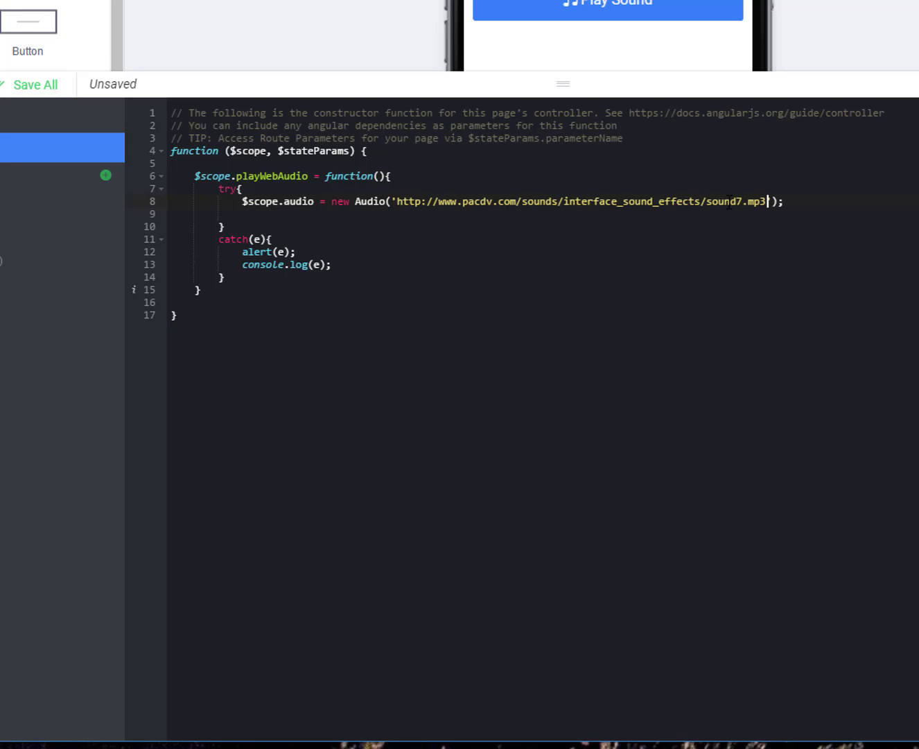
pyautogui.press('Backspace')
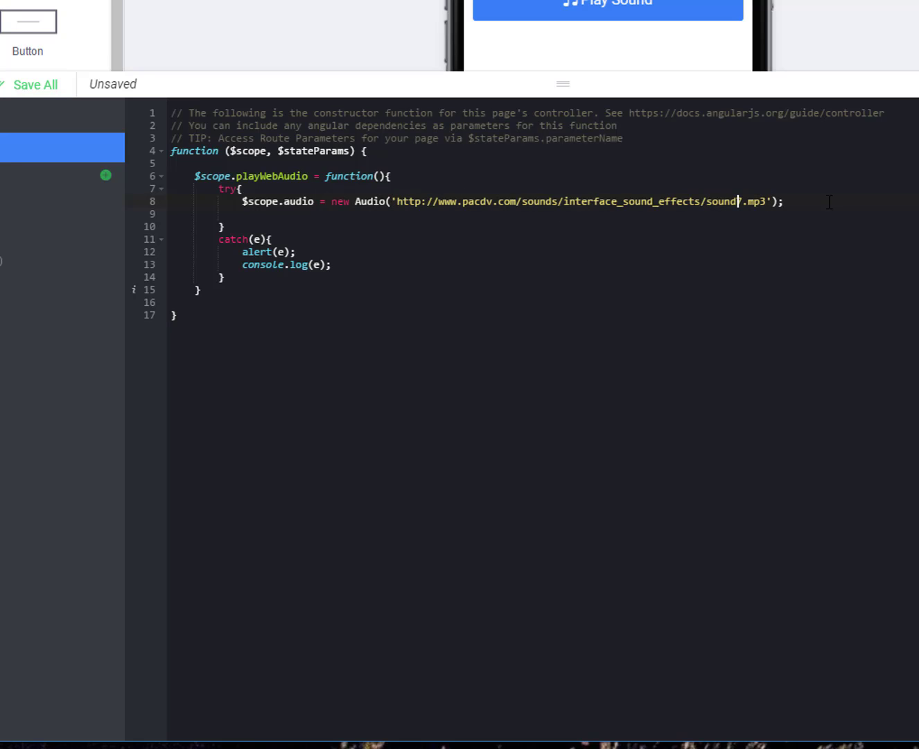
# - Call $scope.audio.play(); on the line below the Audio object
pyautogui.press('enter')
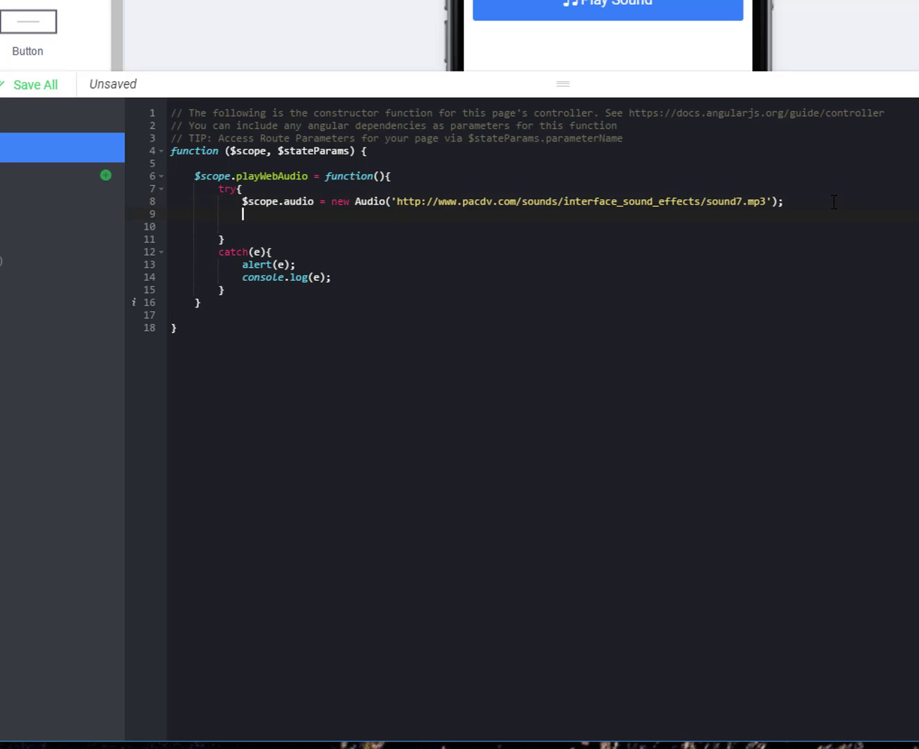
pyautogui.write('$sco')
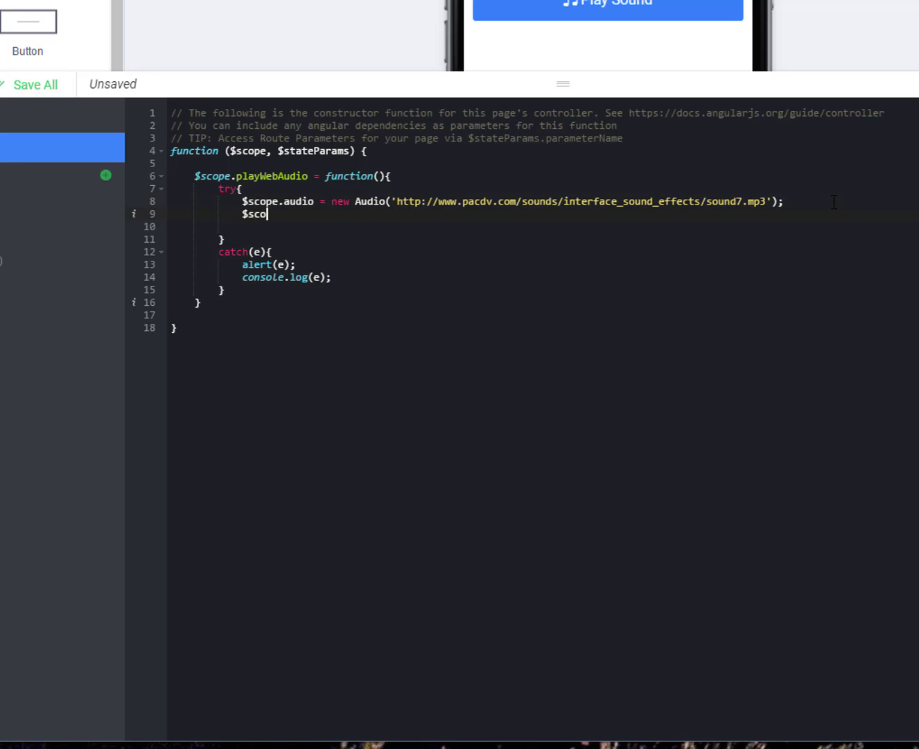
pyautogui.write('pe.audio.')
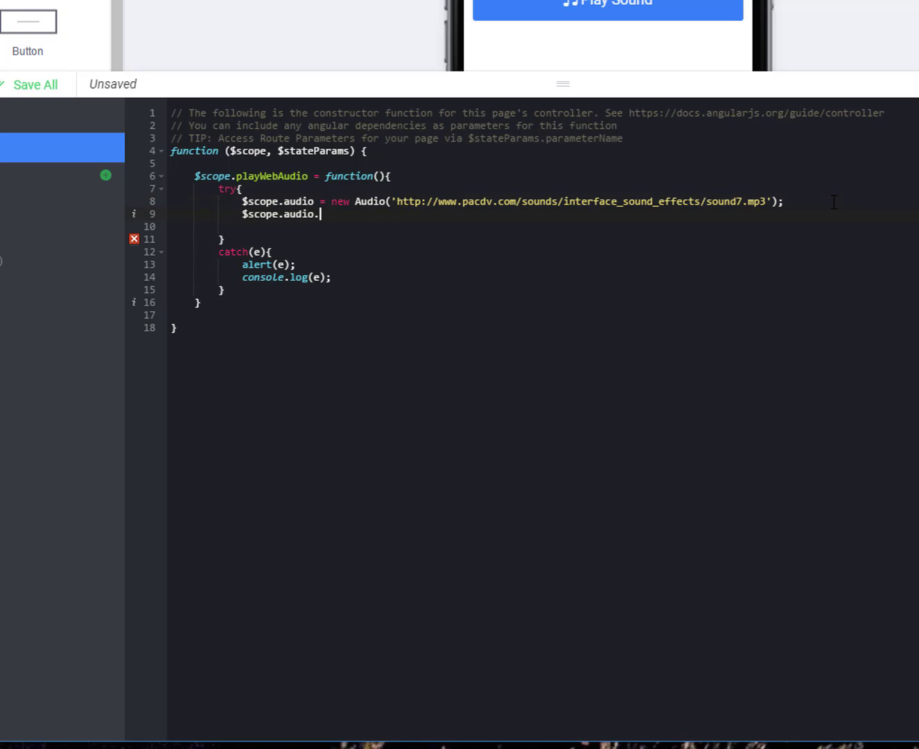
pyautogui.write('play')
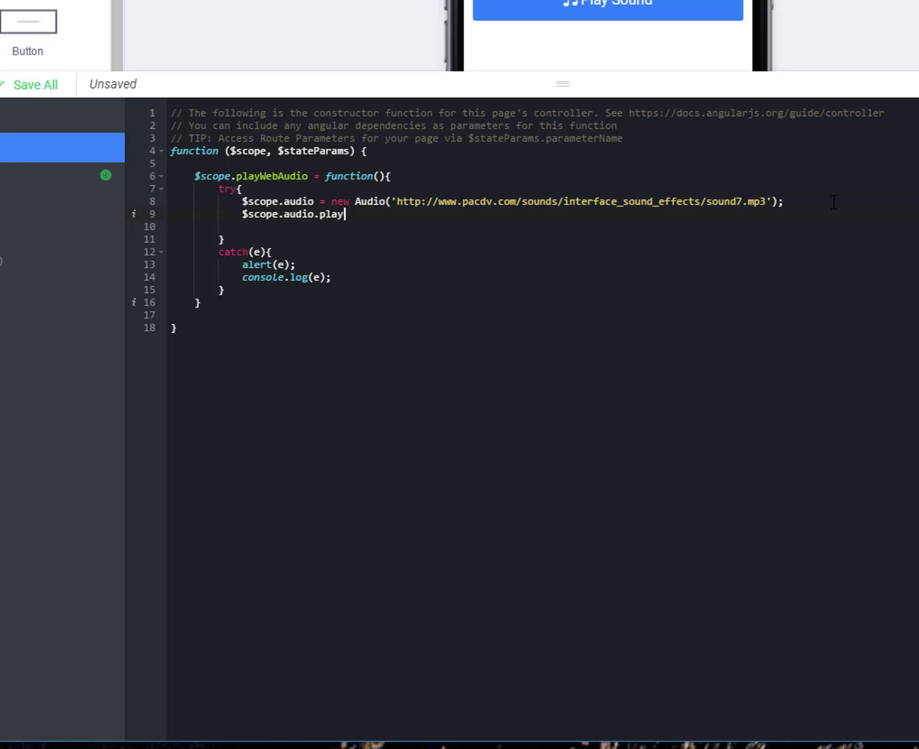
pyautogui.write('();')
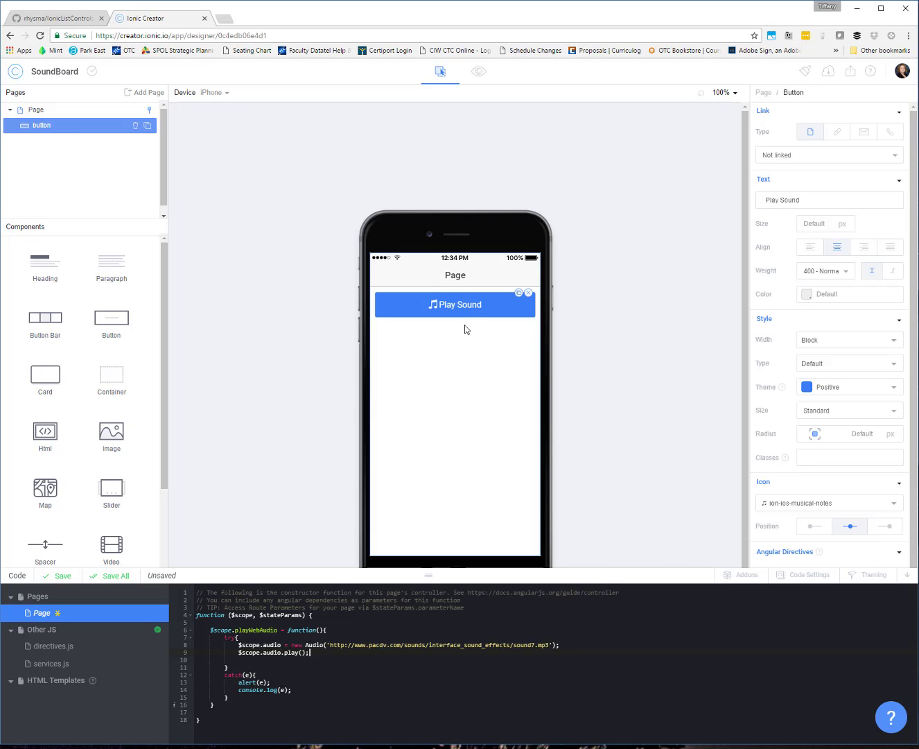
pyautogui.moveTo(459, 312)
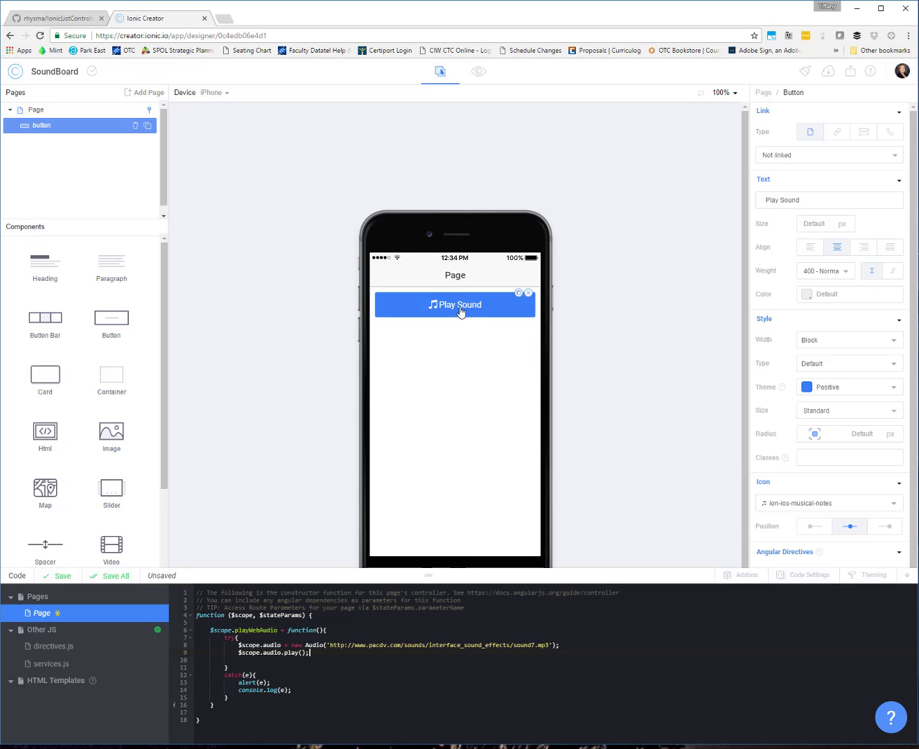
# - Add an ng-click directive with value playWebAudio() to the Play Sound button
pyautogui.scroll(-3)
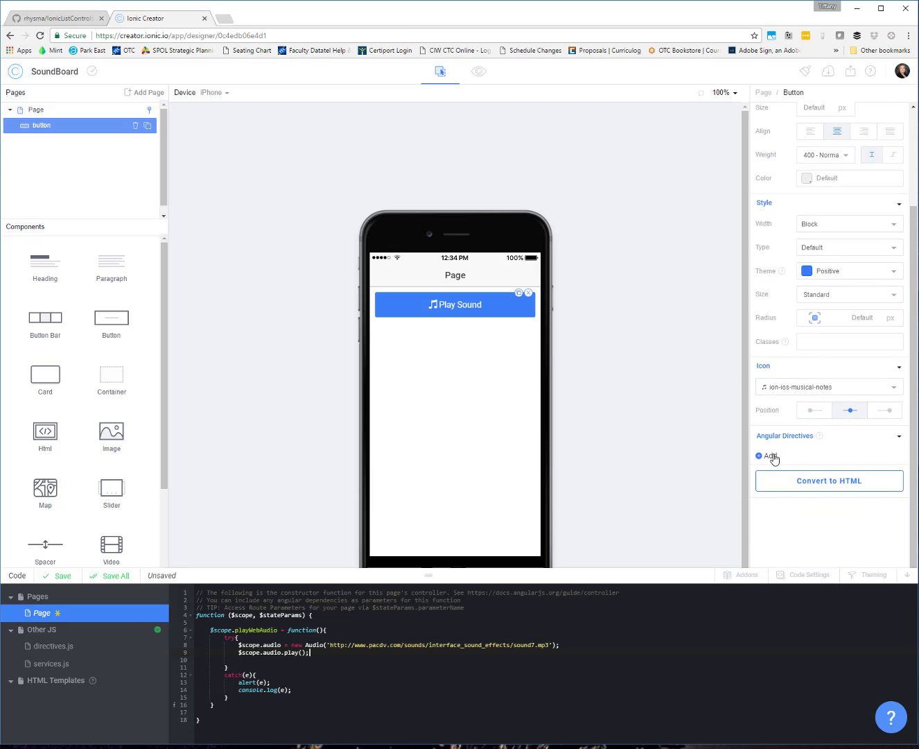
pyautogui.click(766, 456)
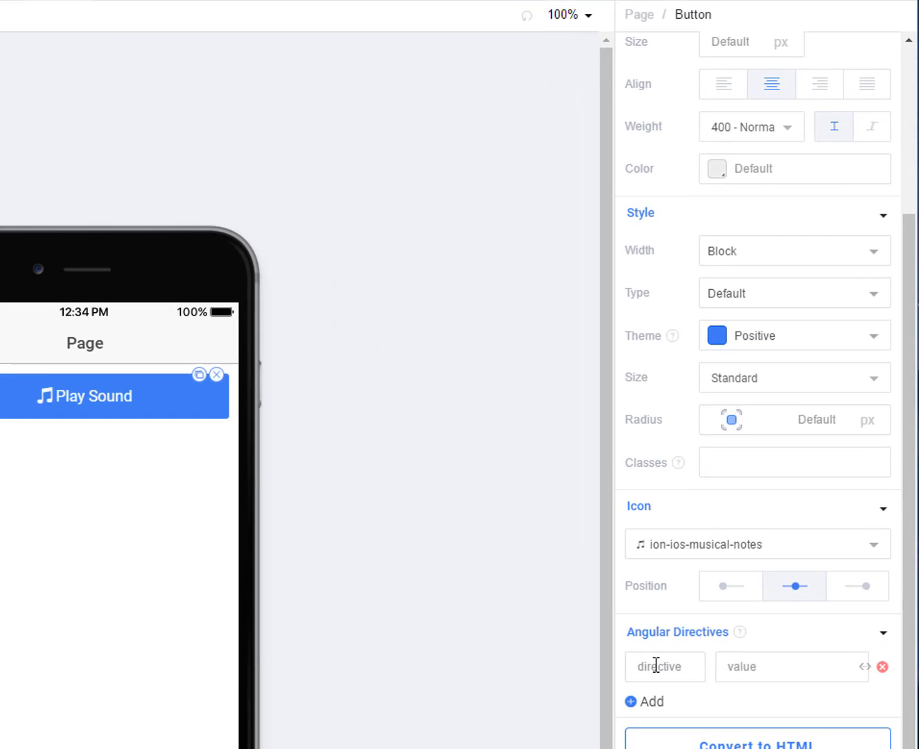
pyautogui.write('ng-click')
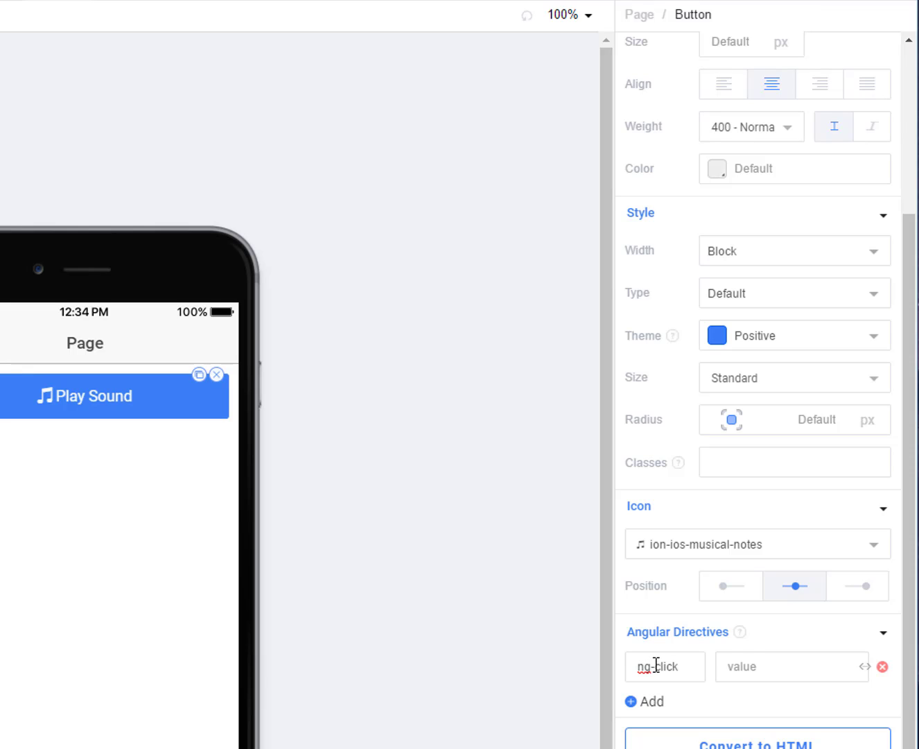
pyautogui.click(791, 666)
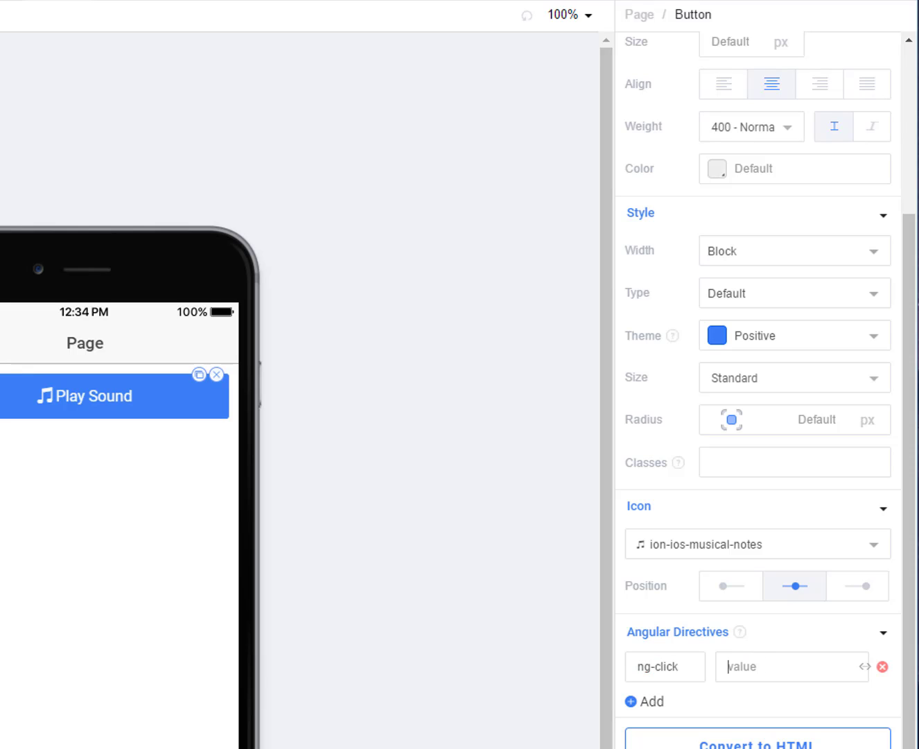
pyautogui.write('playWebA')
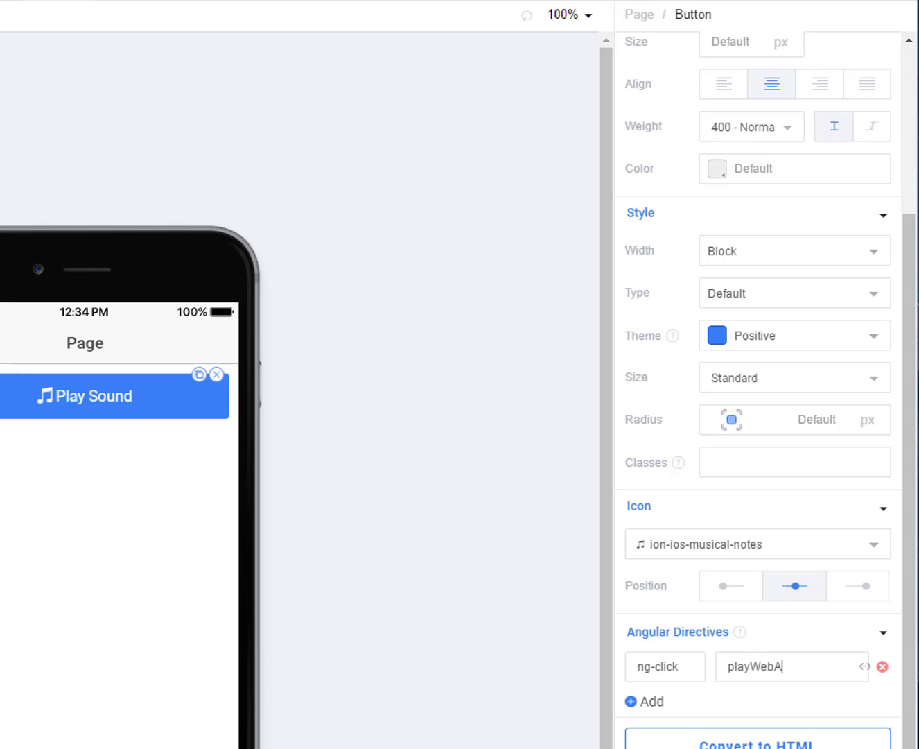
pyautogui.write('udio()')
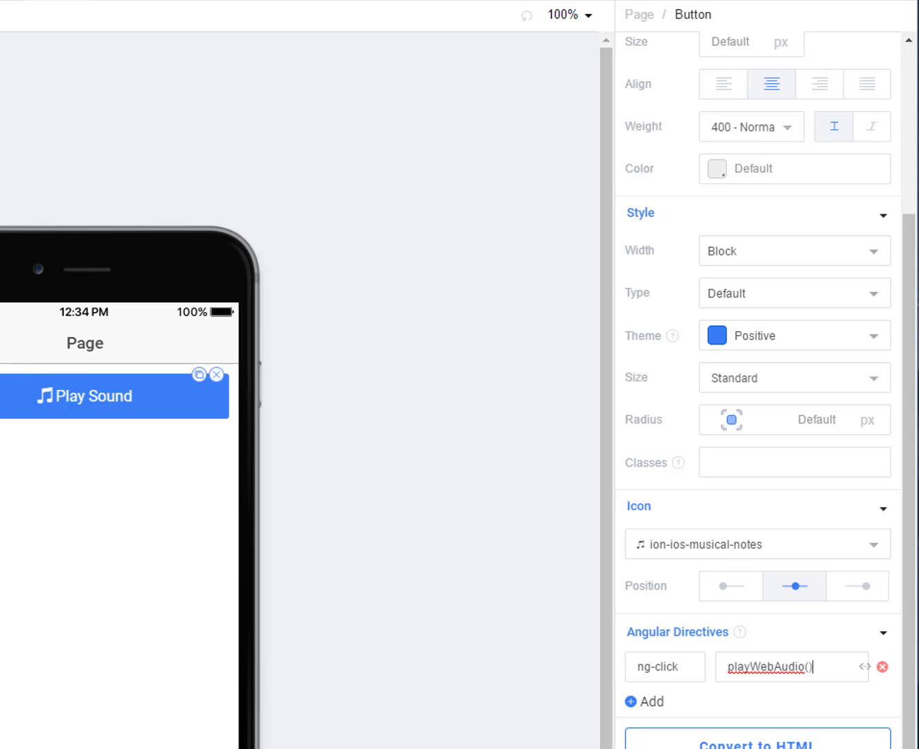
pyautogui.moveTo(169, 116)
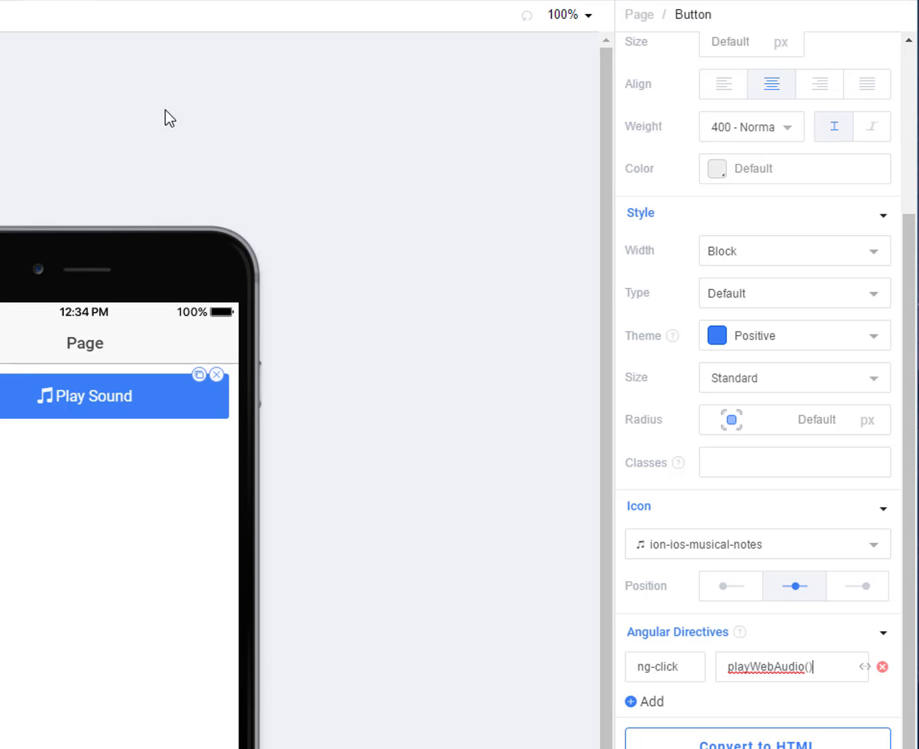
# - Save all code files, preview the app to test Play Sound, then exit the preview
pyautogui.click(478, 72)
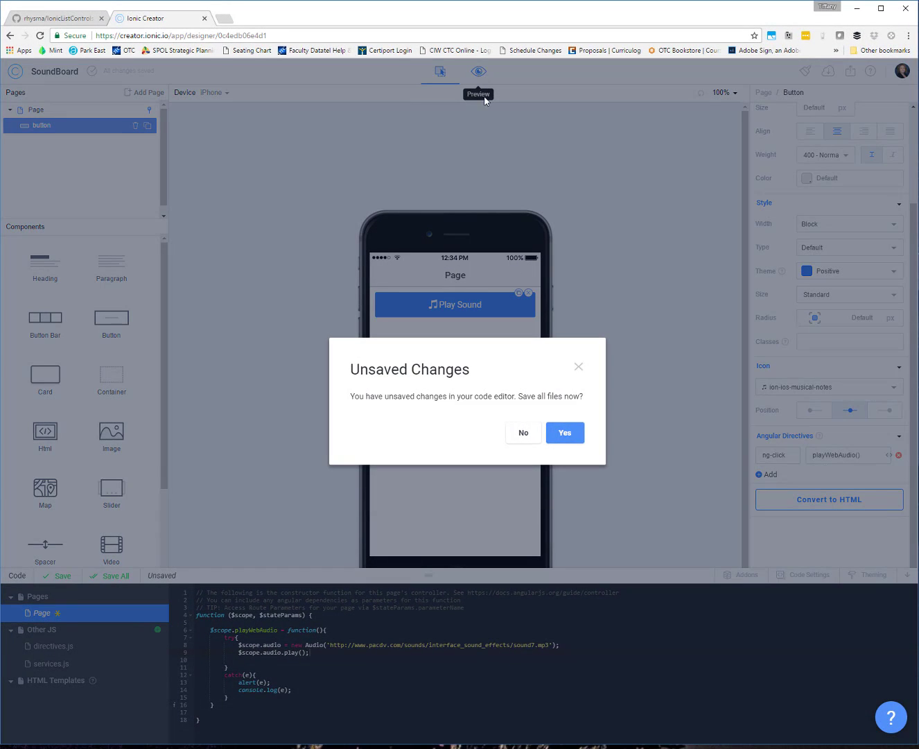
pyautogui.click(565, 432)
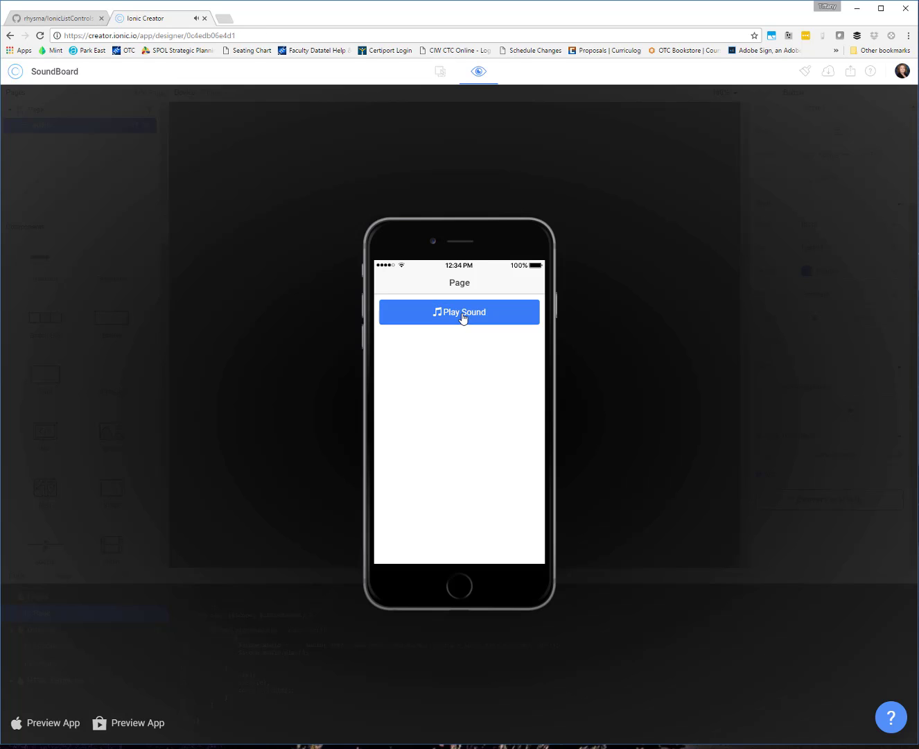
pyautogui.moveTo(657, 291)
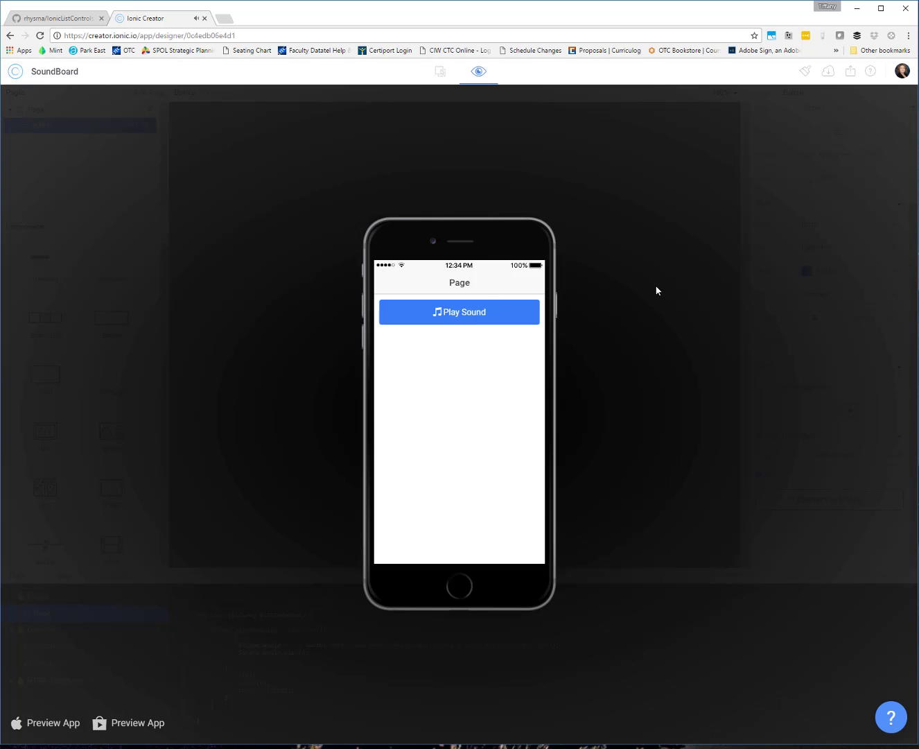
pyautogui.moveTo(725, 409)
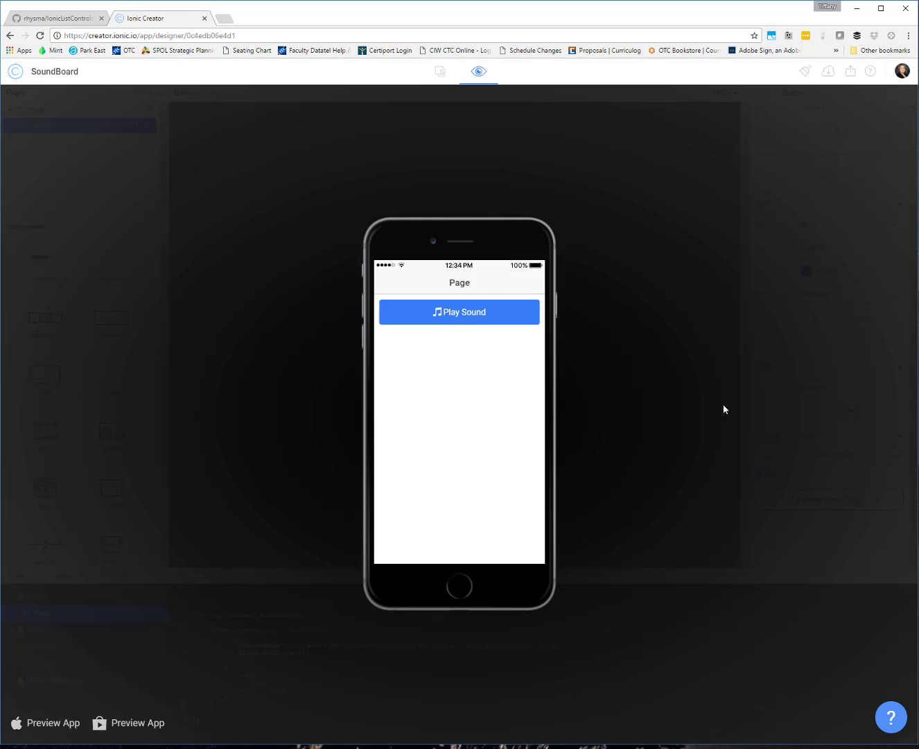
pyautogui.click(439, 71)
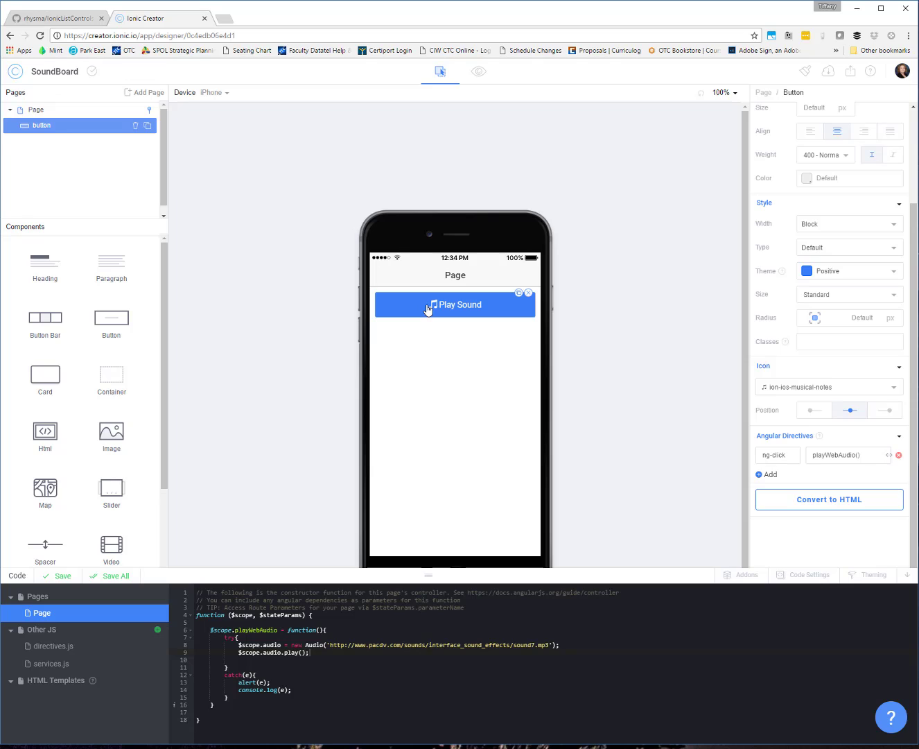
pyautogui.moveTo(268, 330)
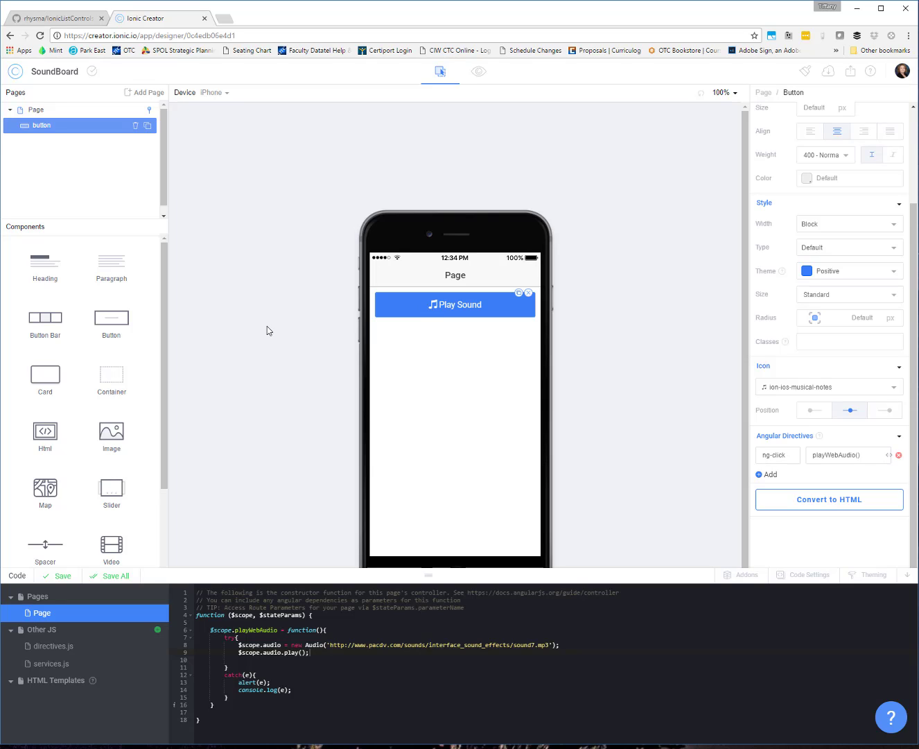
pyautogui.moveTo(554, 375)
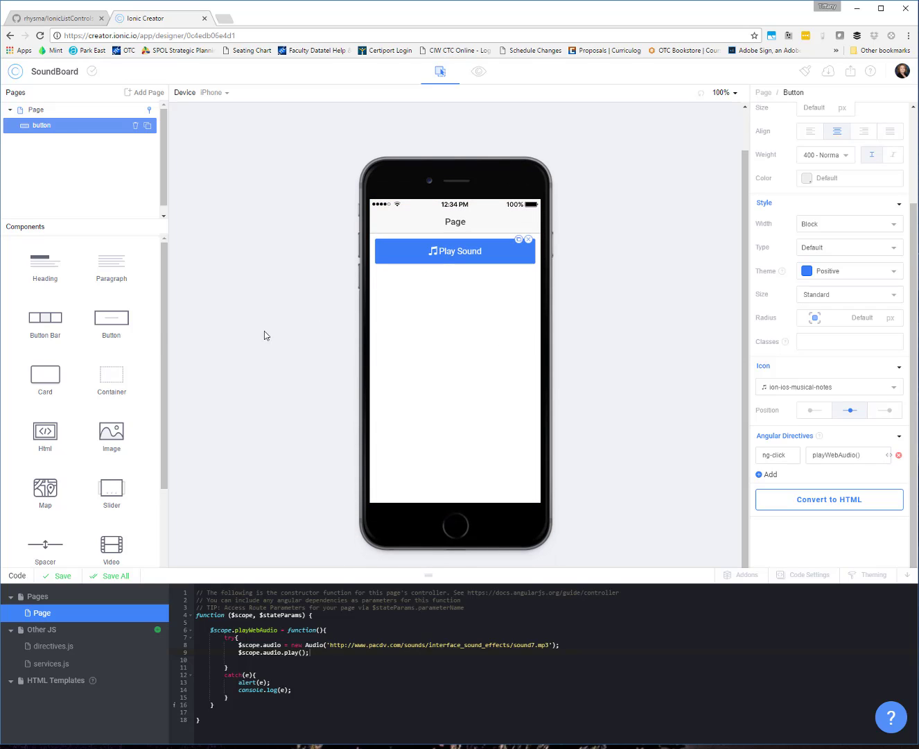
pyautogui.moveTo(740, 464)
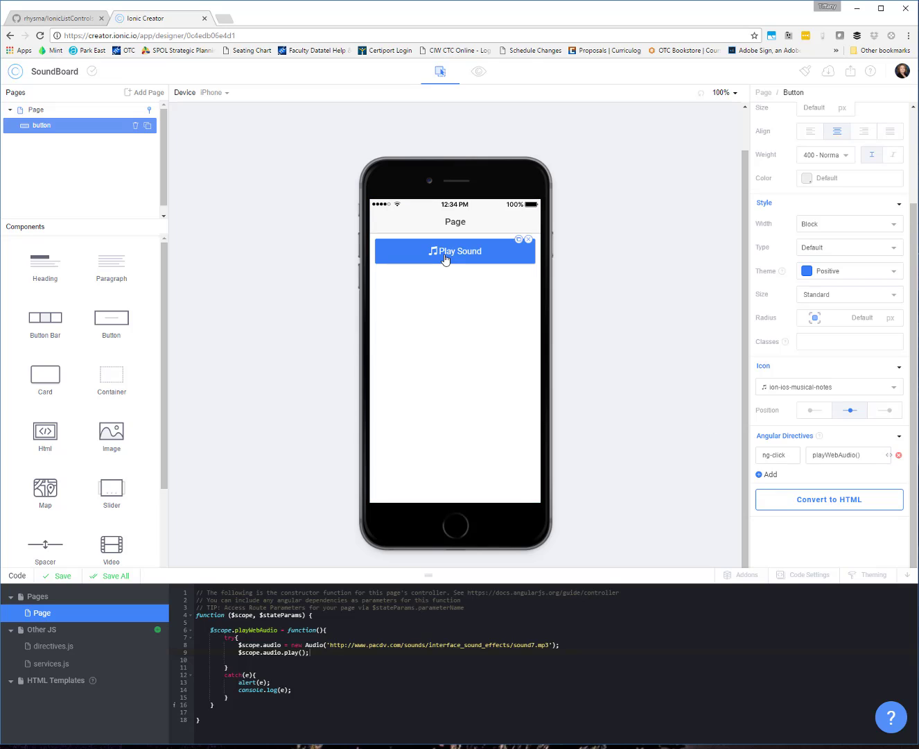
pyautogui.scroll(-3)
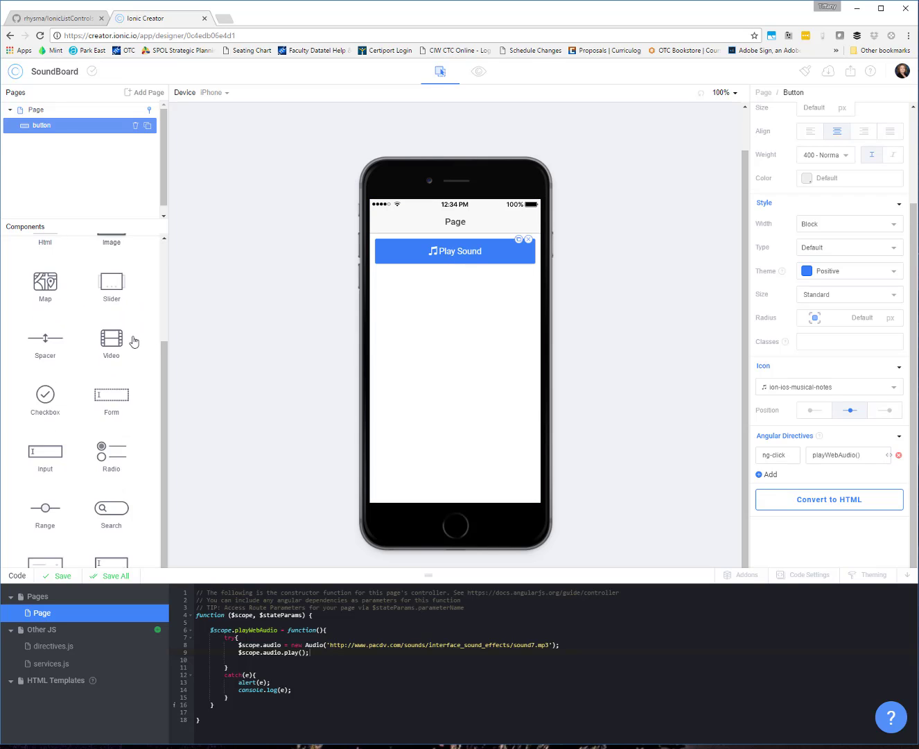
pyautogui.scroll(-3)
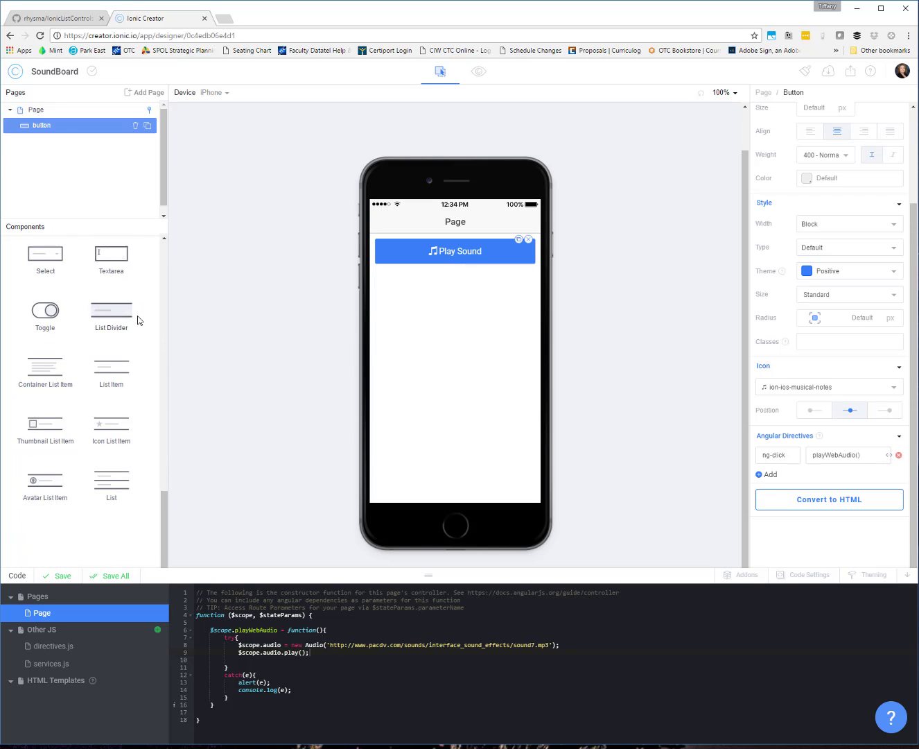
pyautogui.scroll(-3)
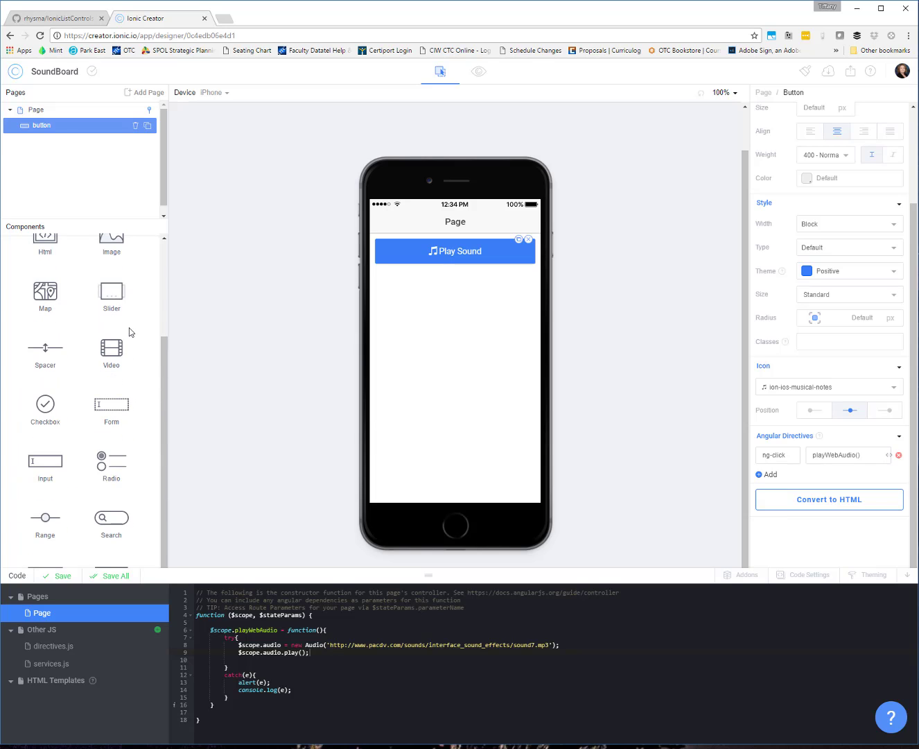
pyautogui.scroll(3)
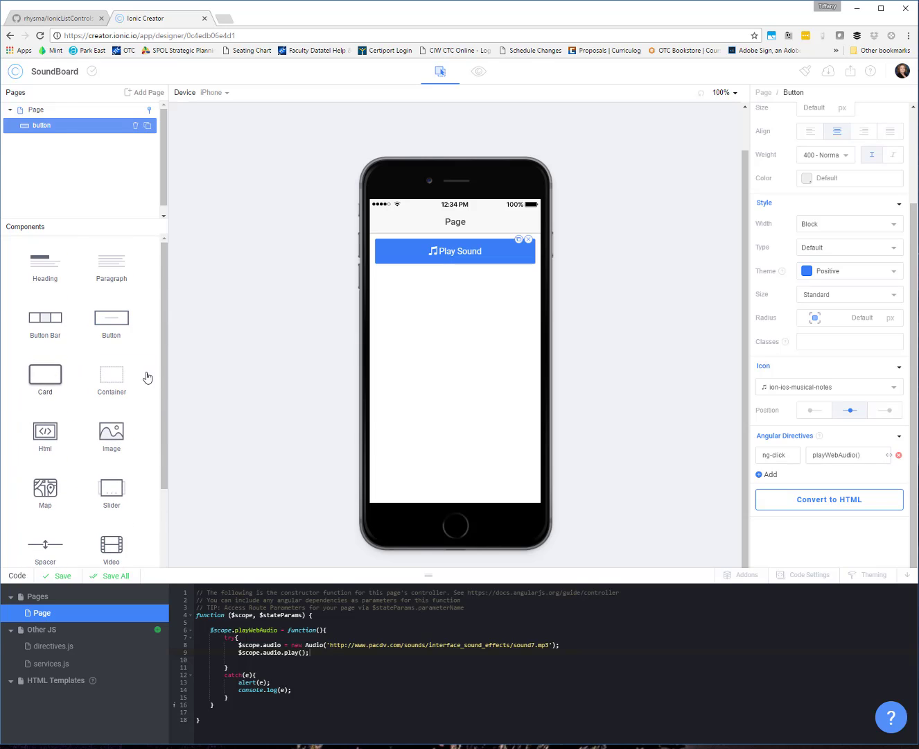
# - Insert a Card and delete its Item row and placeholder image, keeping Play Song
pyautogui.click(45, 380)
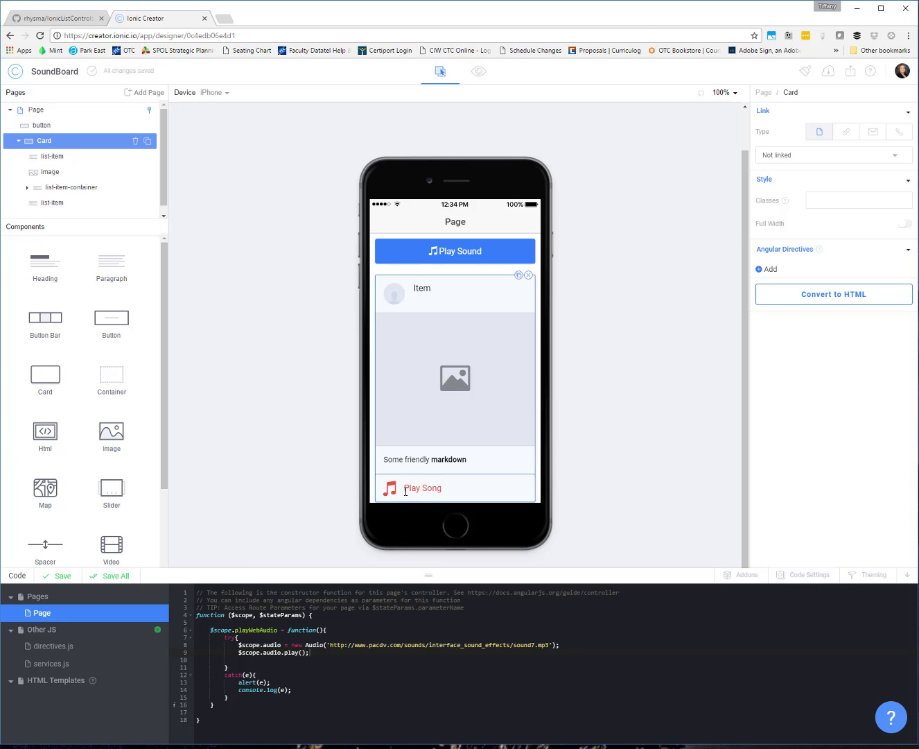
pyautogui.click(19, 141)
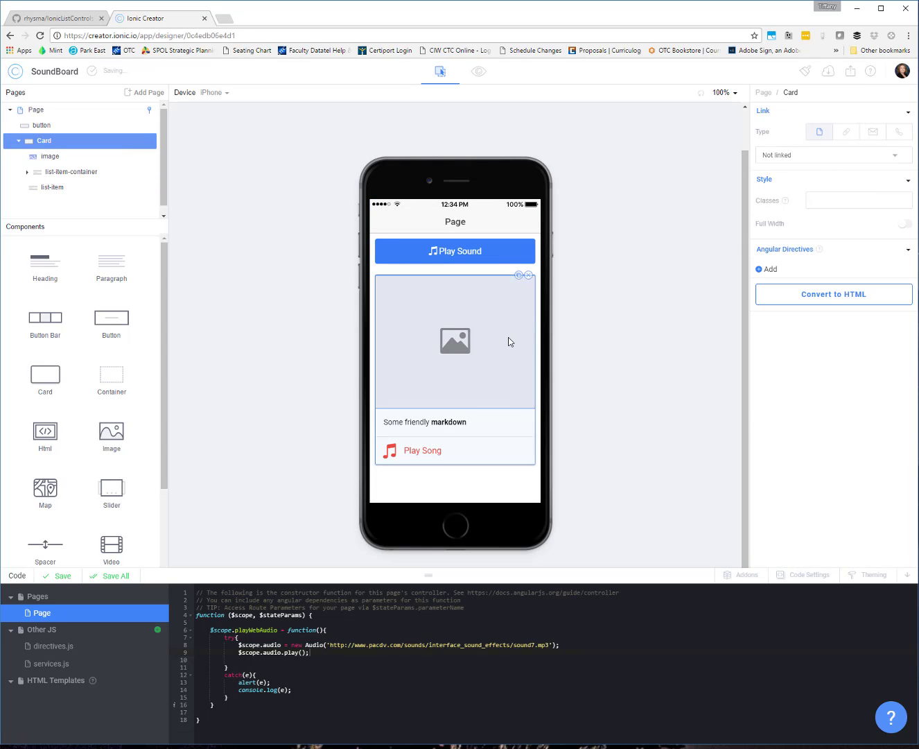
pyautogui.click(424, 422)
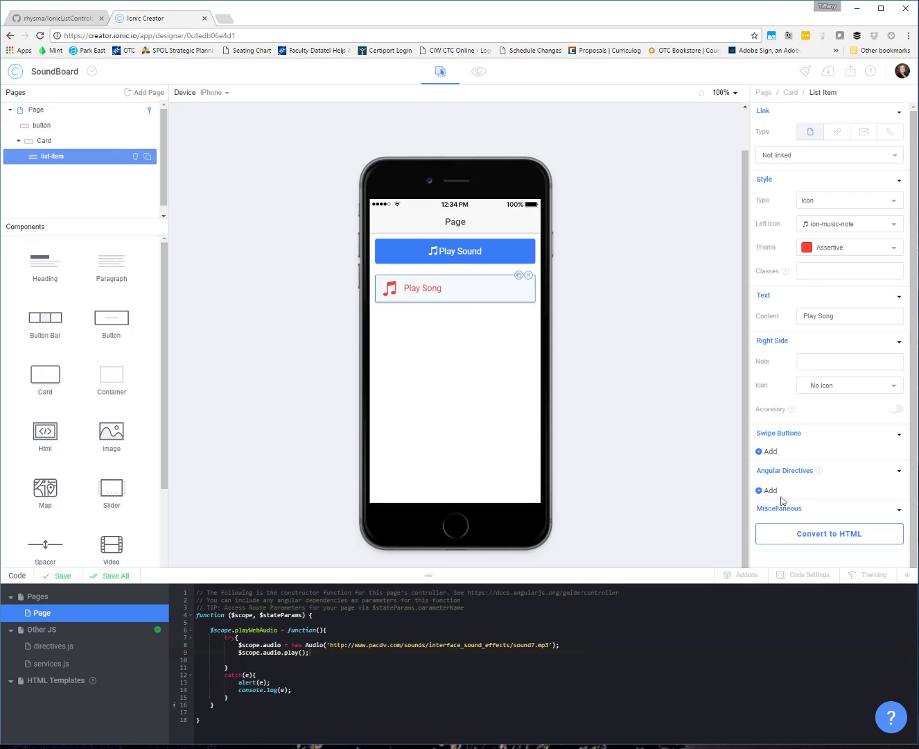
# - Give the Play Song item an ng-click directive calling playWebAudio(), then preview the app
pyautogui.click(767, 490)
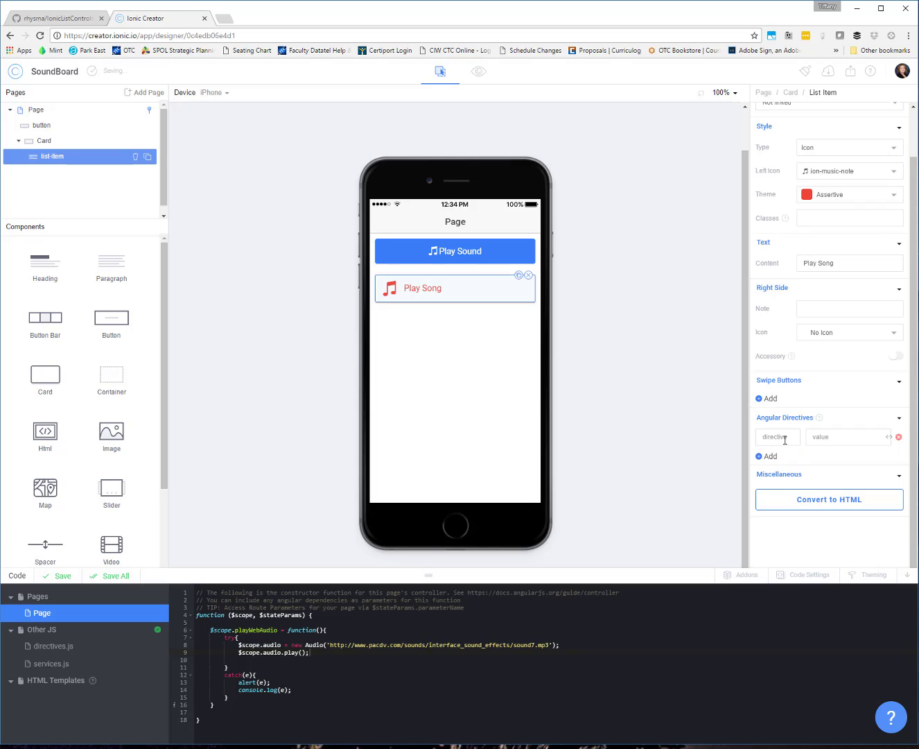
pyautogui.write('ng-click')
pyautogui.write('playWebAudio()')
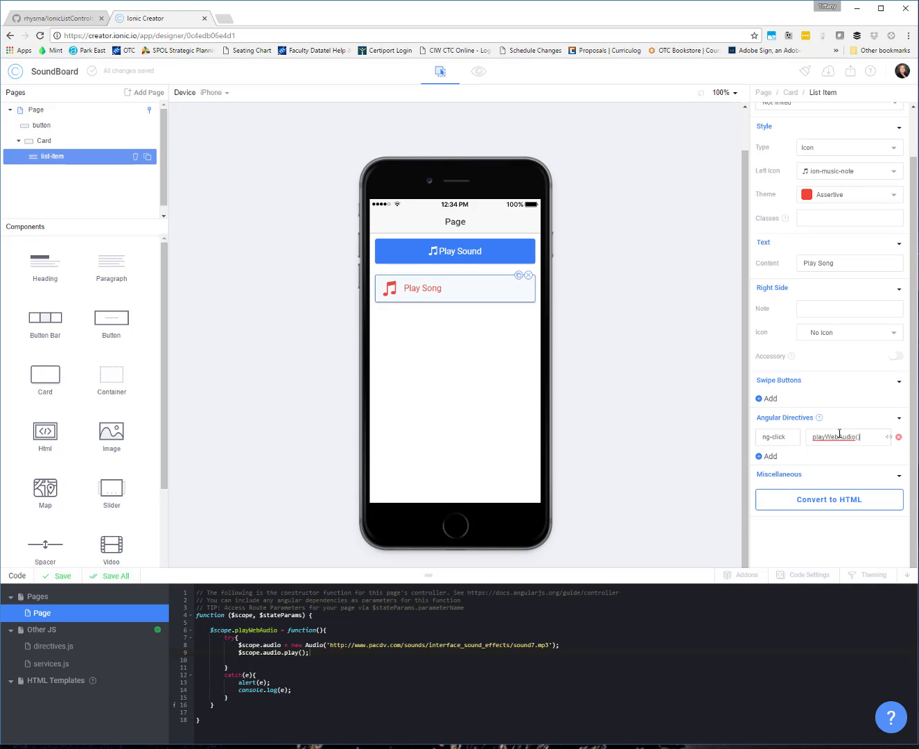
pyautogui.click(478, 71)
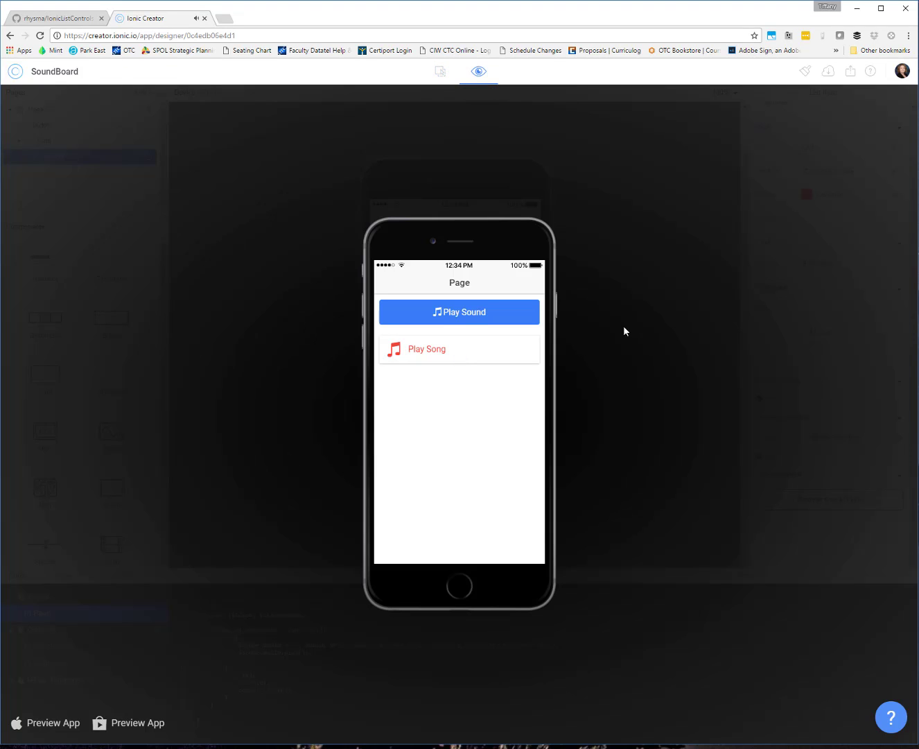
# - Exit the preview and select the Page node in the Pages tree
pyautogui.click(439, 71)
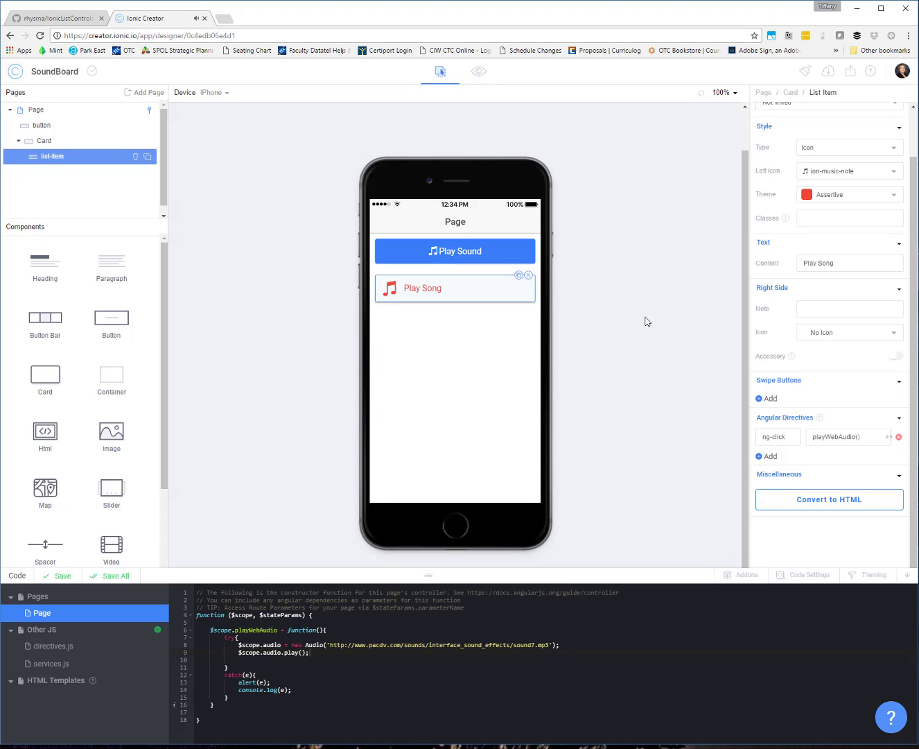
pyautogui.click(35, 109)
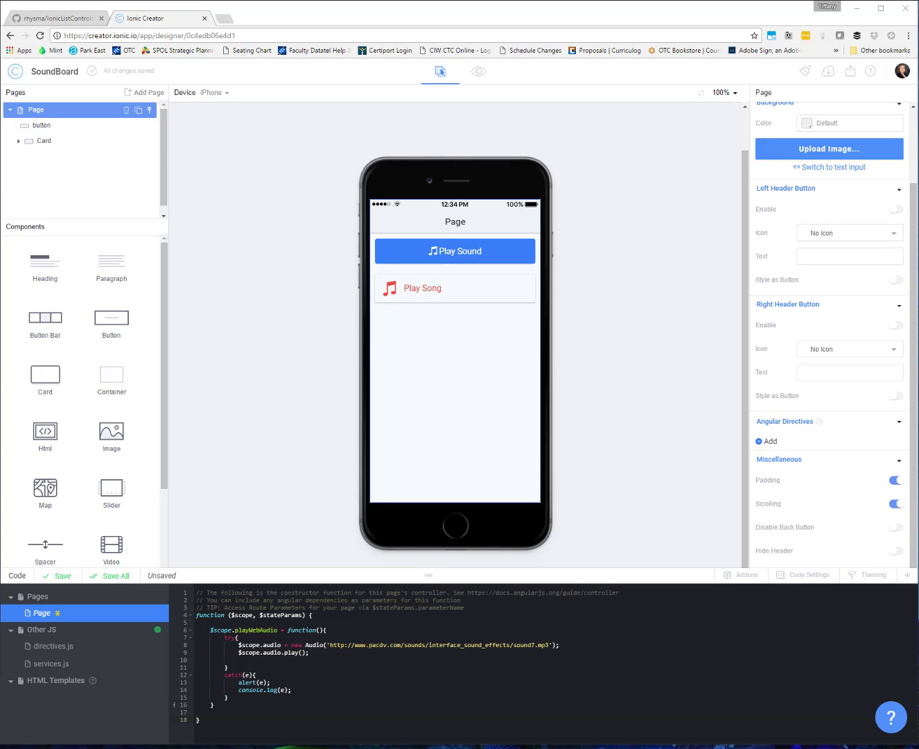